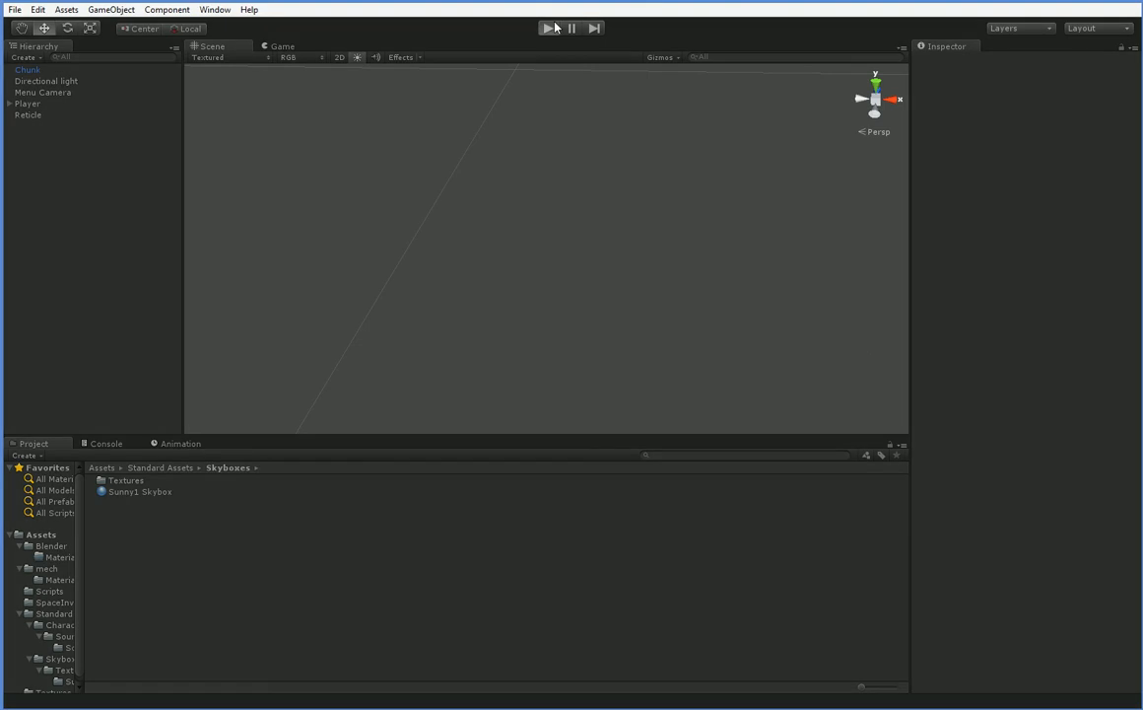
- Run the game briefly to preview the inventory item boxes, then stop it
left_click(552, 27)
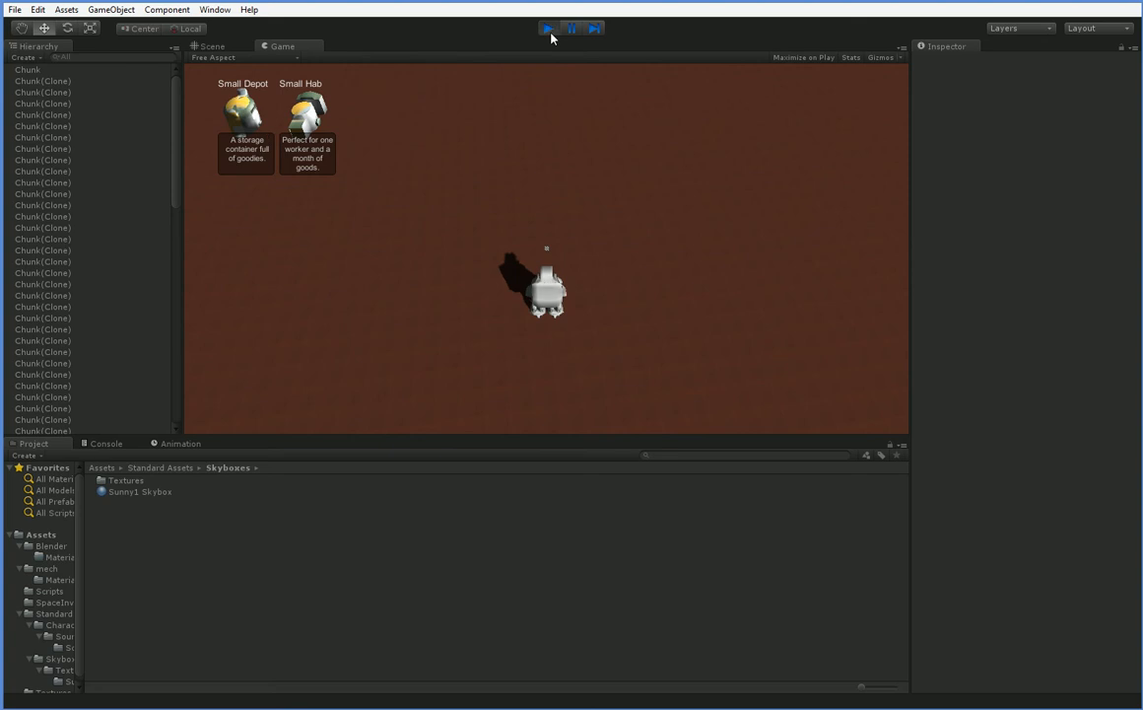
left_click(548, 32)
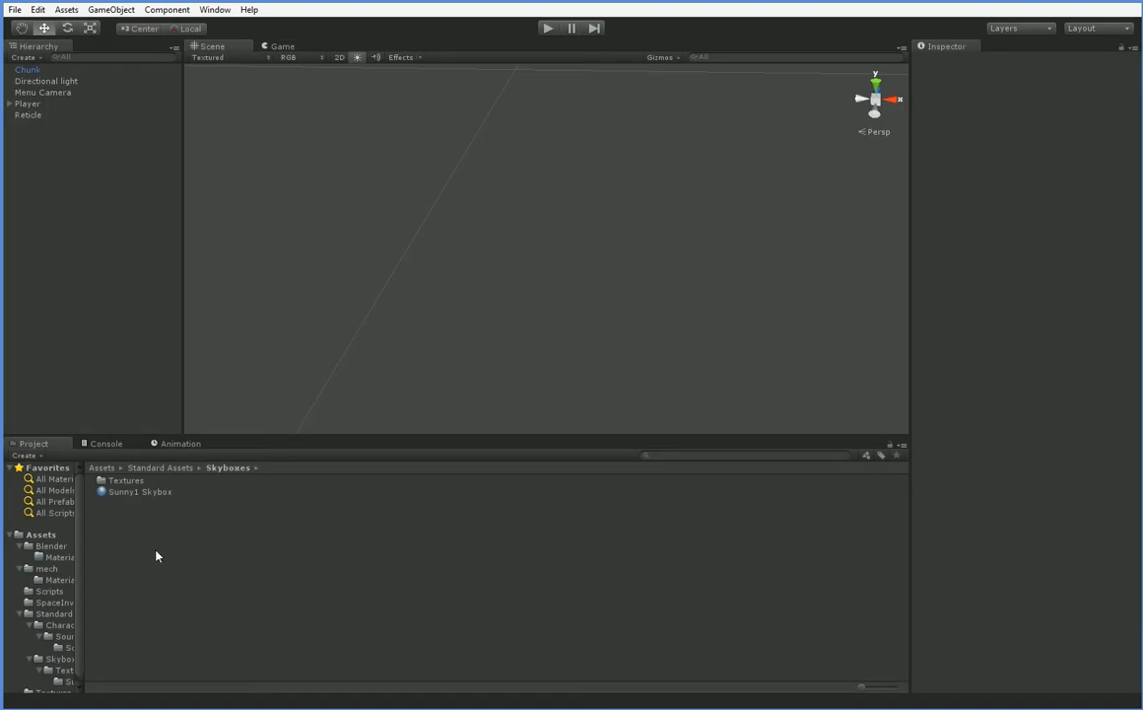
- Select the ItemMenuSkin asset in Assets and review its Box style in the Inspector
left_click(40, 533)
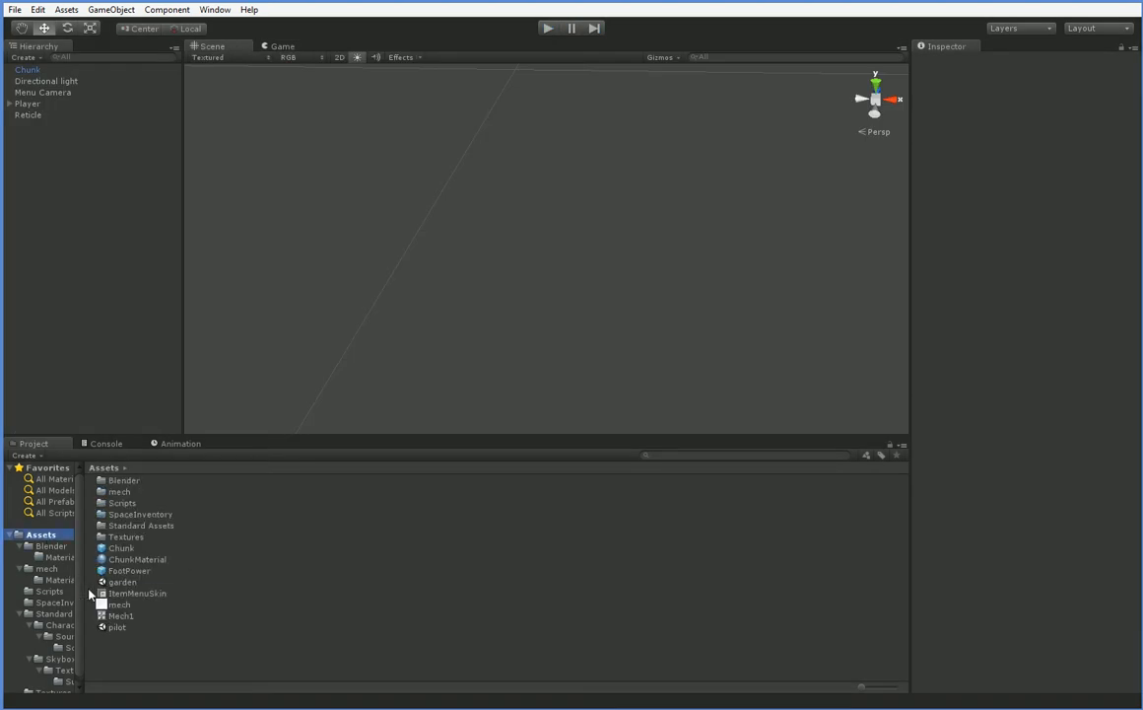
left_click(137, 593)
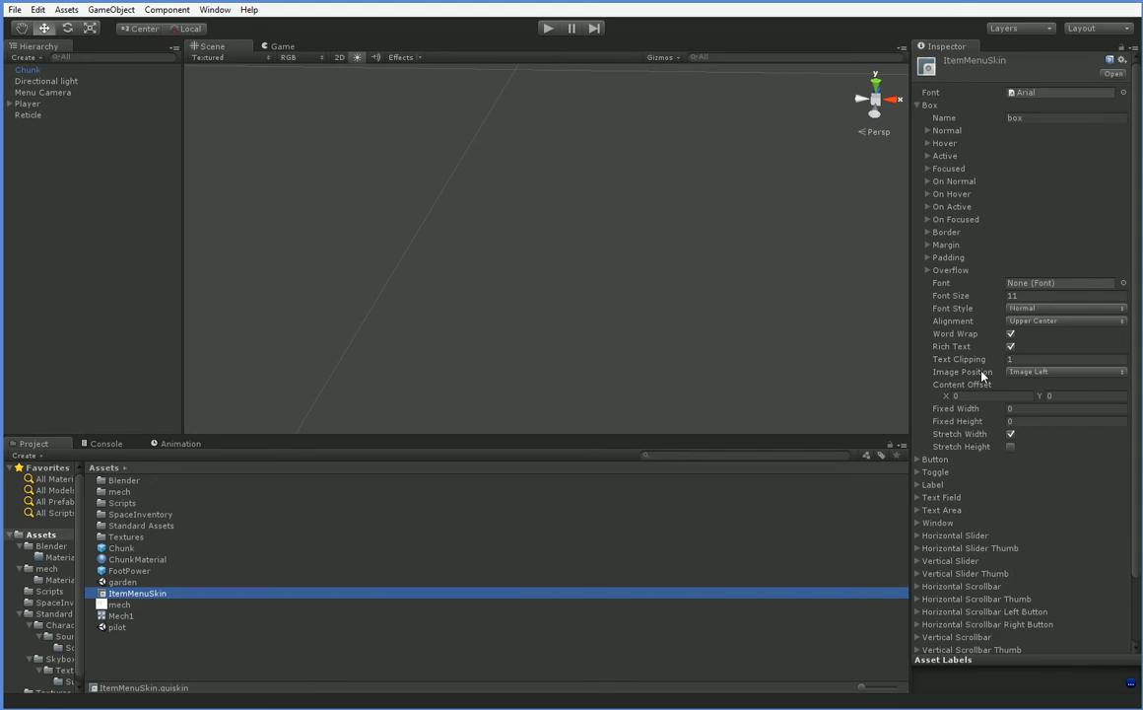
left_click(920, 102)
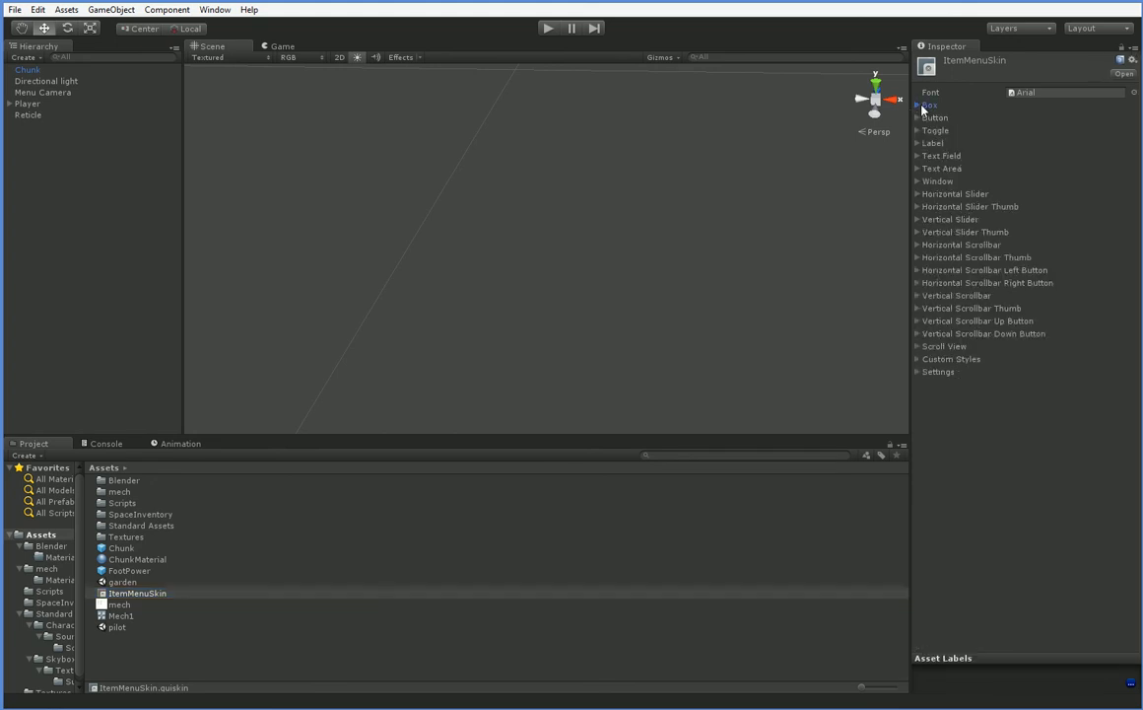
mouse_move(943, 156)
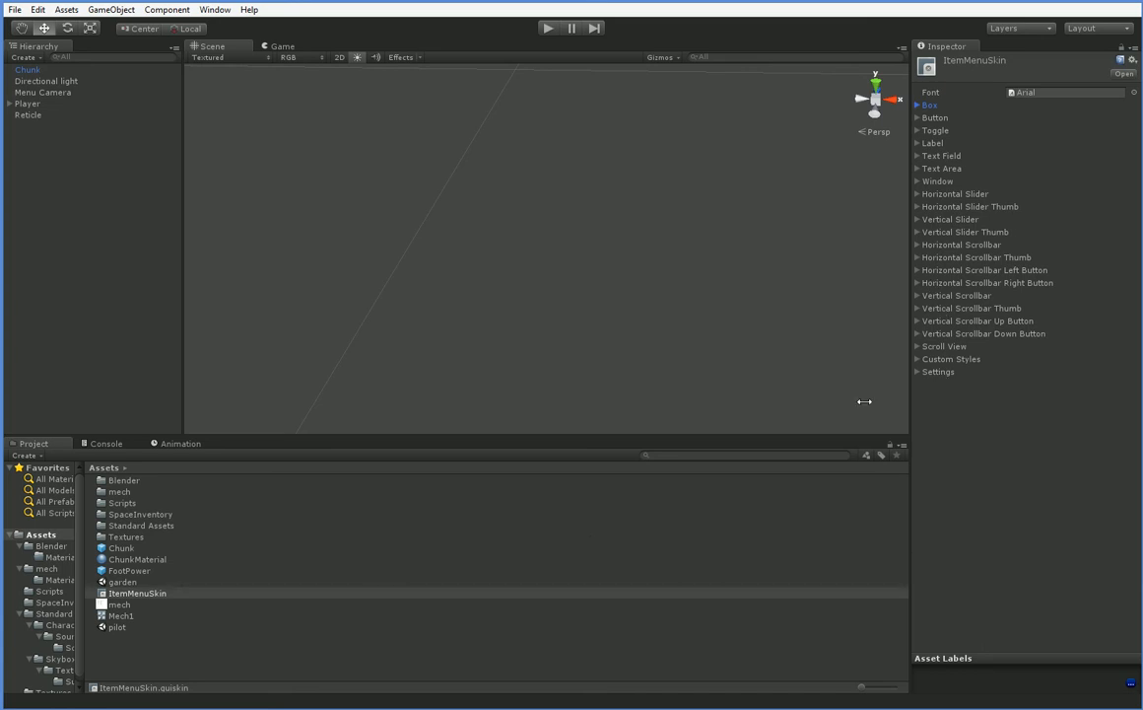
mouse_move(520, 544)
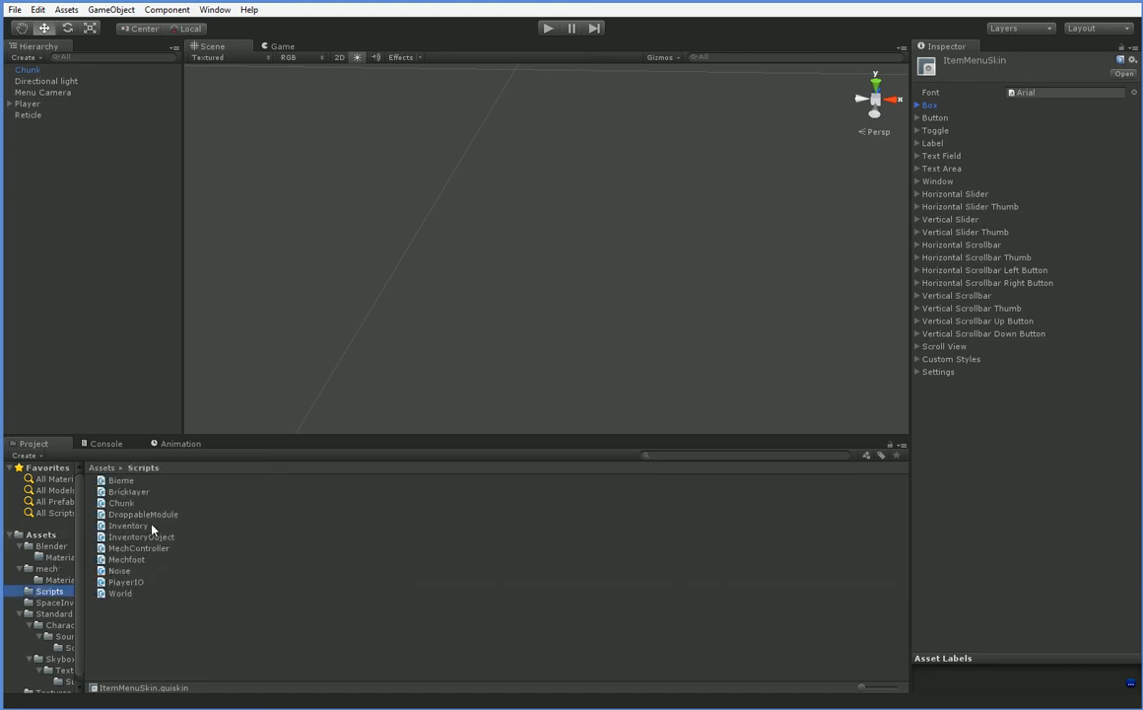
- In Inventory.cs OnGUI, store each item's GetItemDisplayRect result in a Rect itemRect variable
double_click(128, 525)
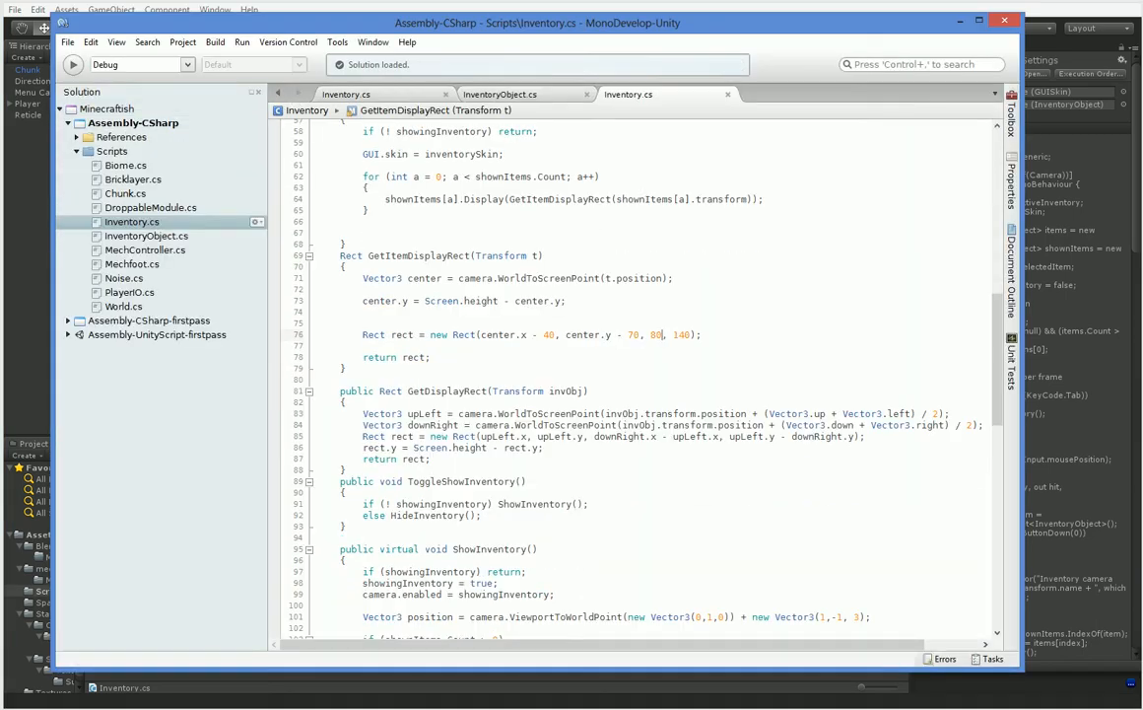
scroll("down", 3)
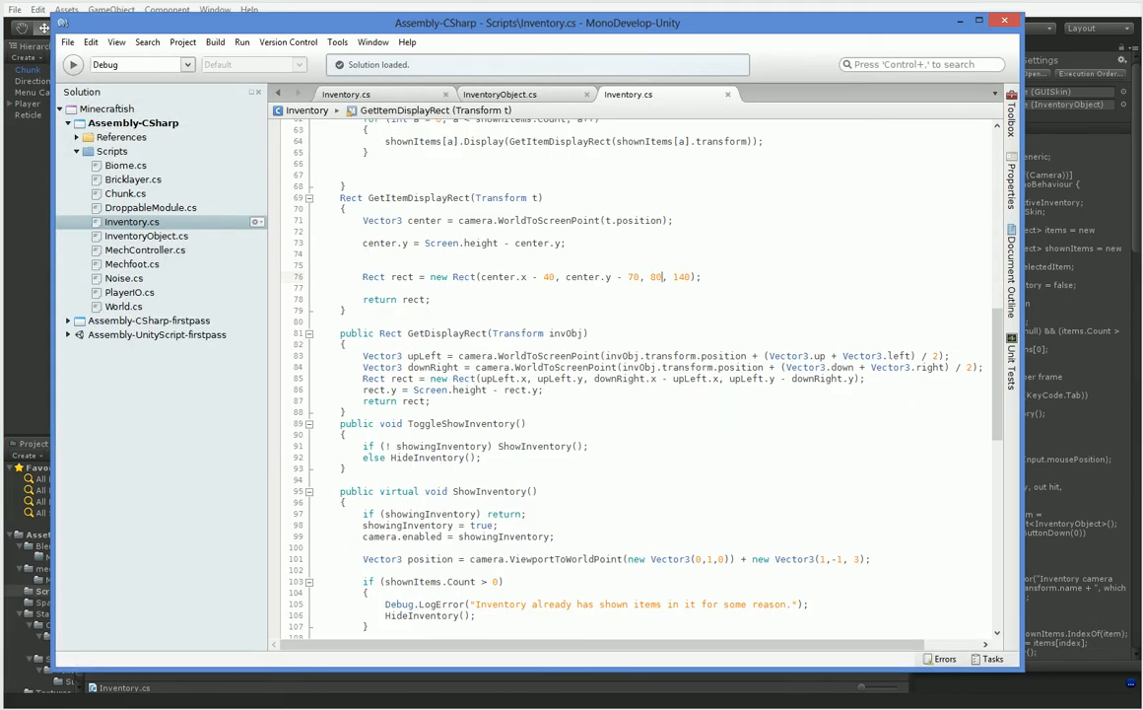
scroll("down", 3)
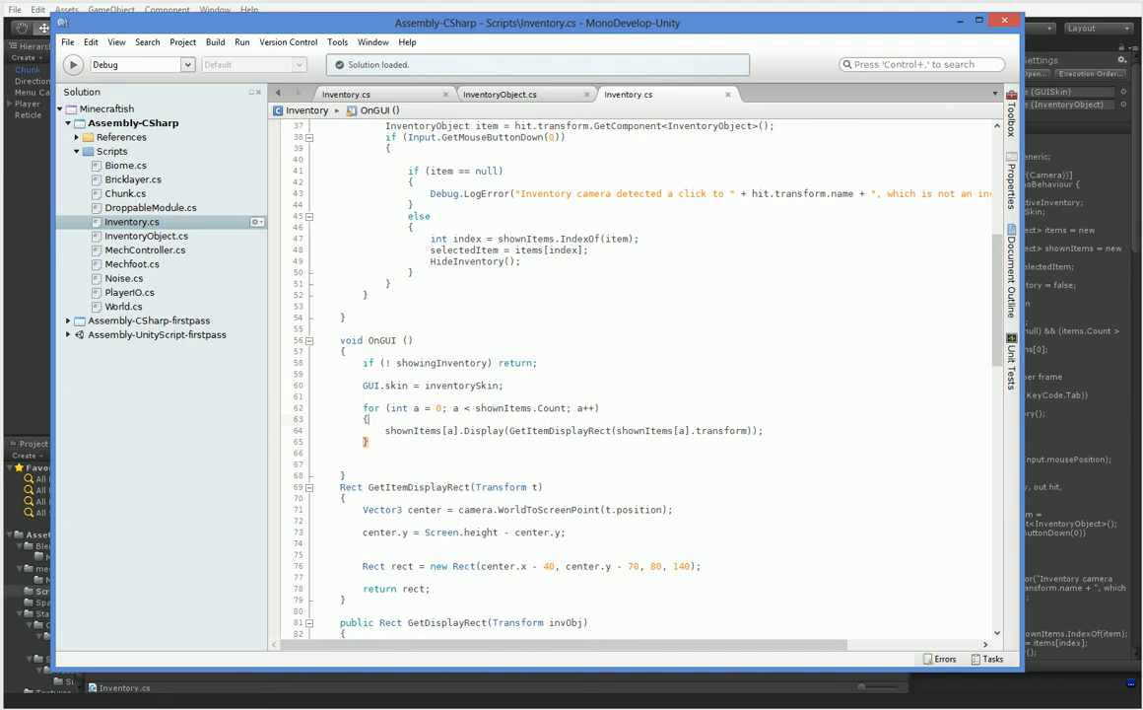
type("Rect itemRect =")
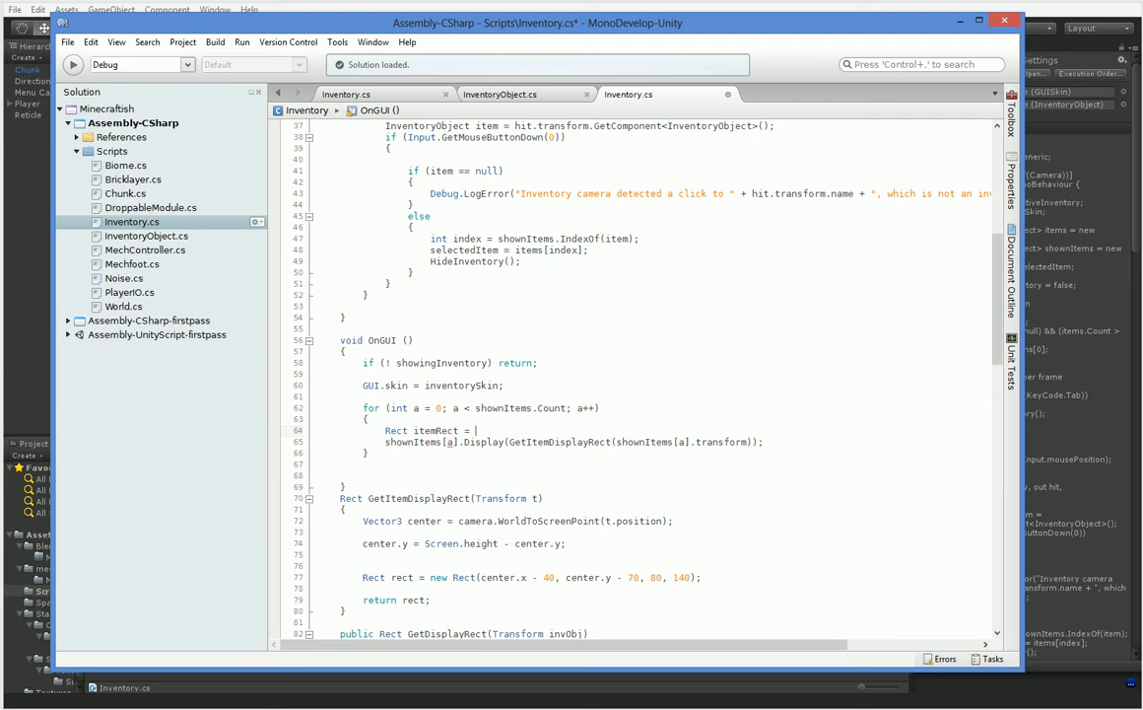
double_click(602, 442)
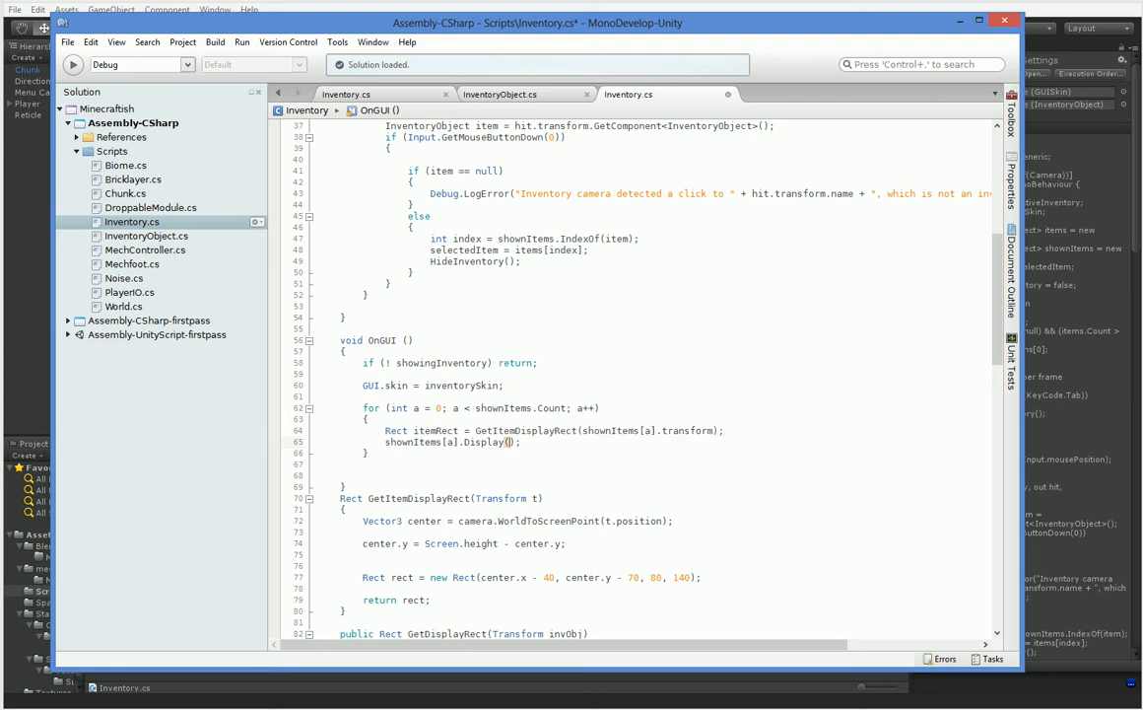
type("itemRect")
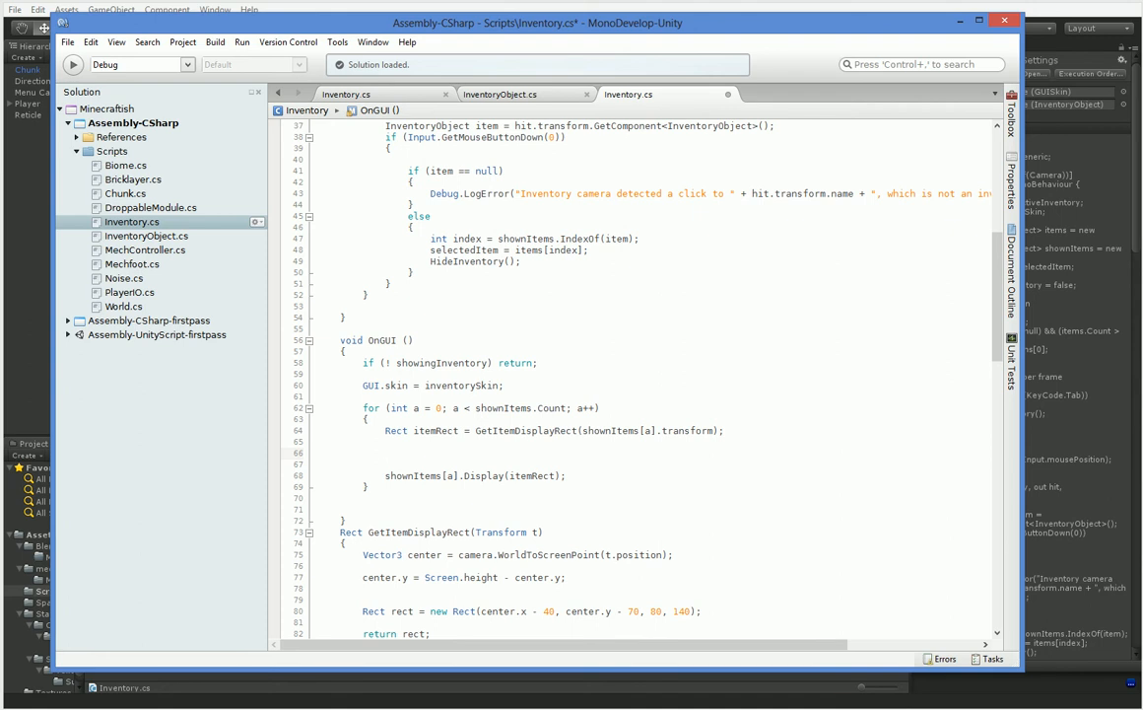
- Add bool selected = itemRect.Contains(Event.current.mousePosition) and pass itemRect and selected to Display
type("if (Event.current")
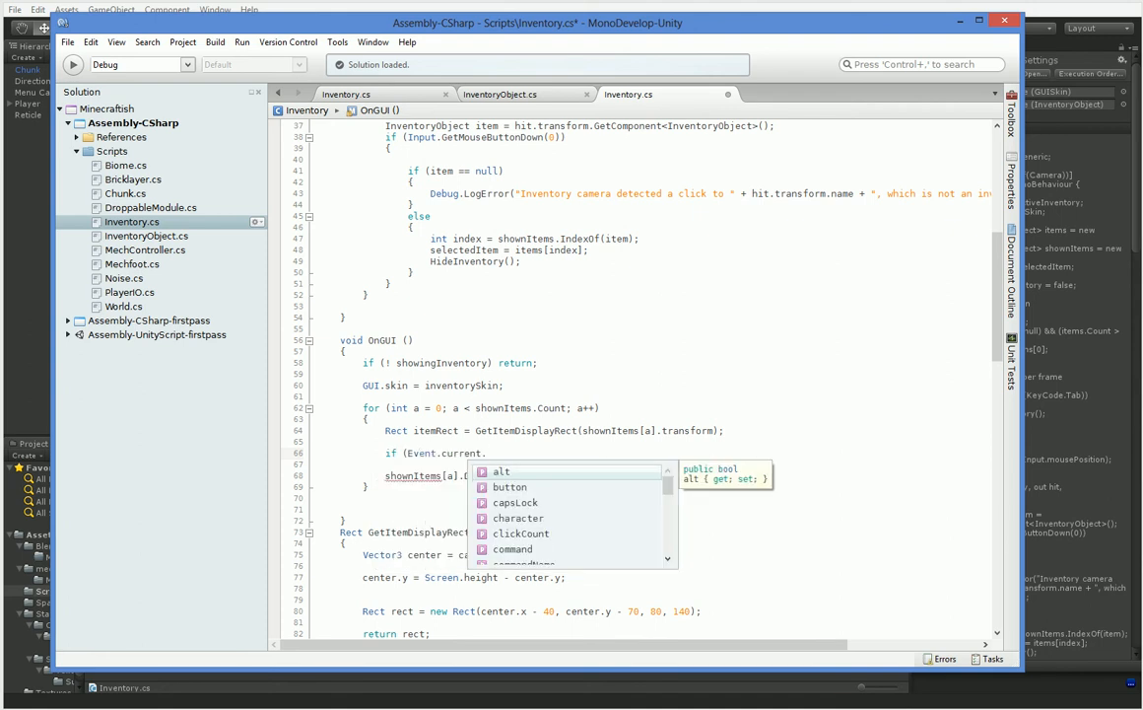
type(".mou")
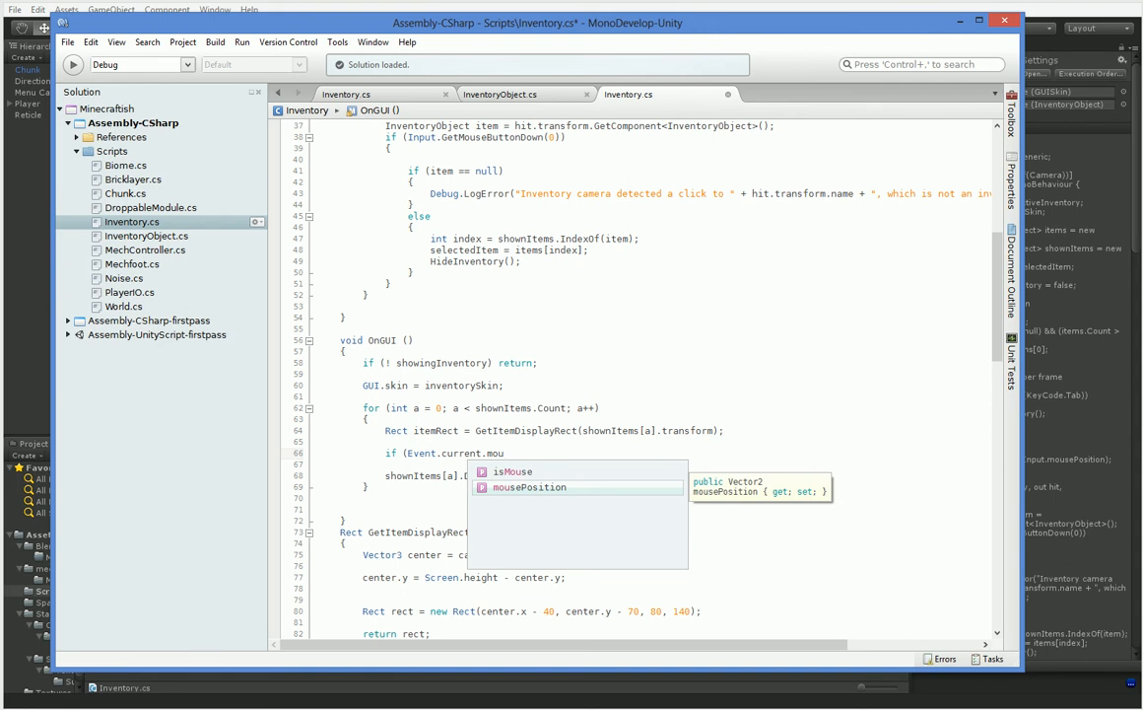
key("Tab")
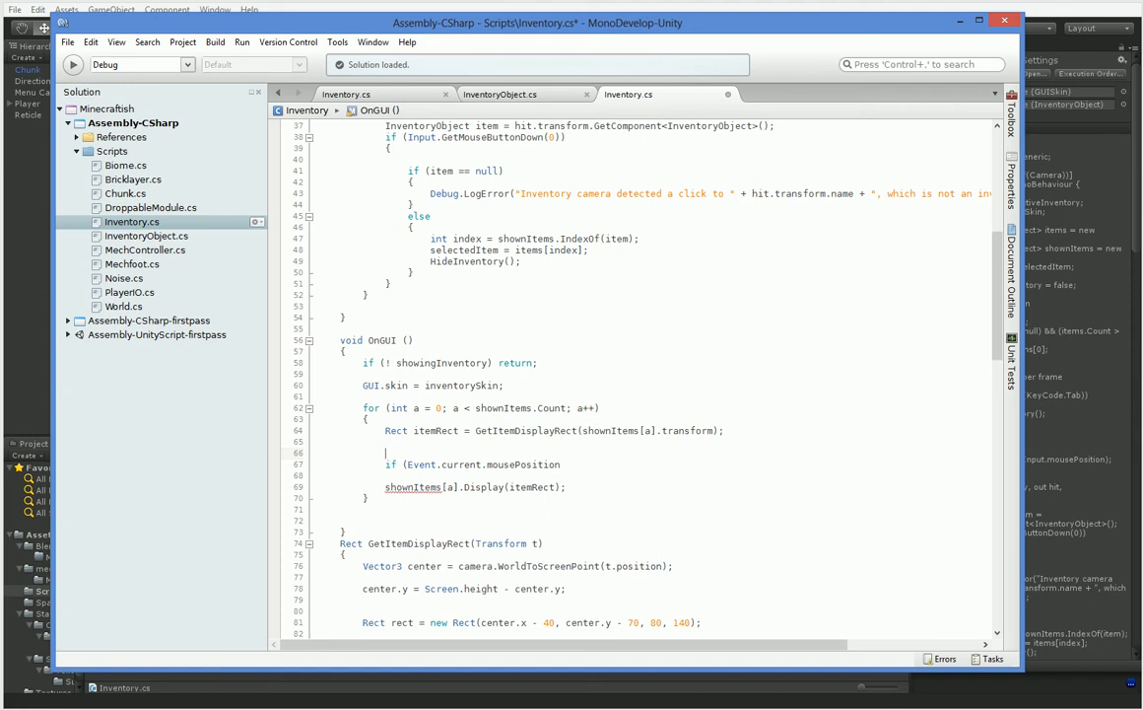
type("Input.mousePresent")
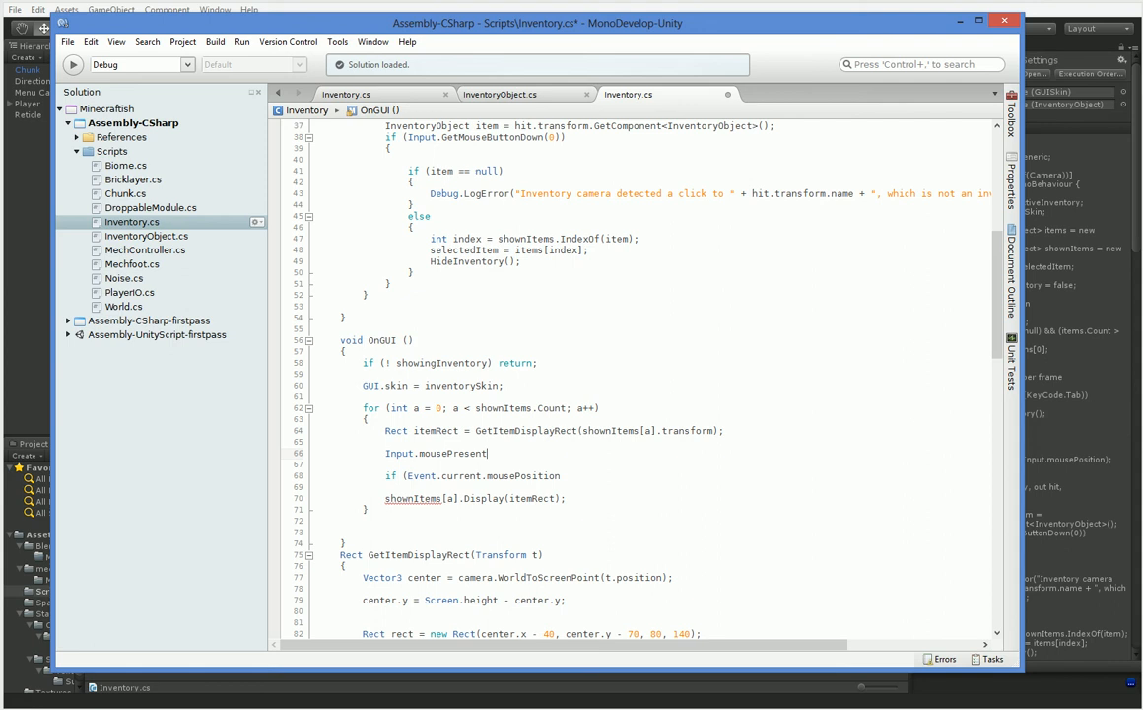
key("BackSpace")
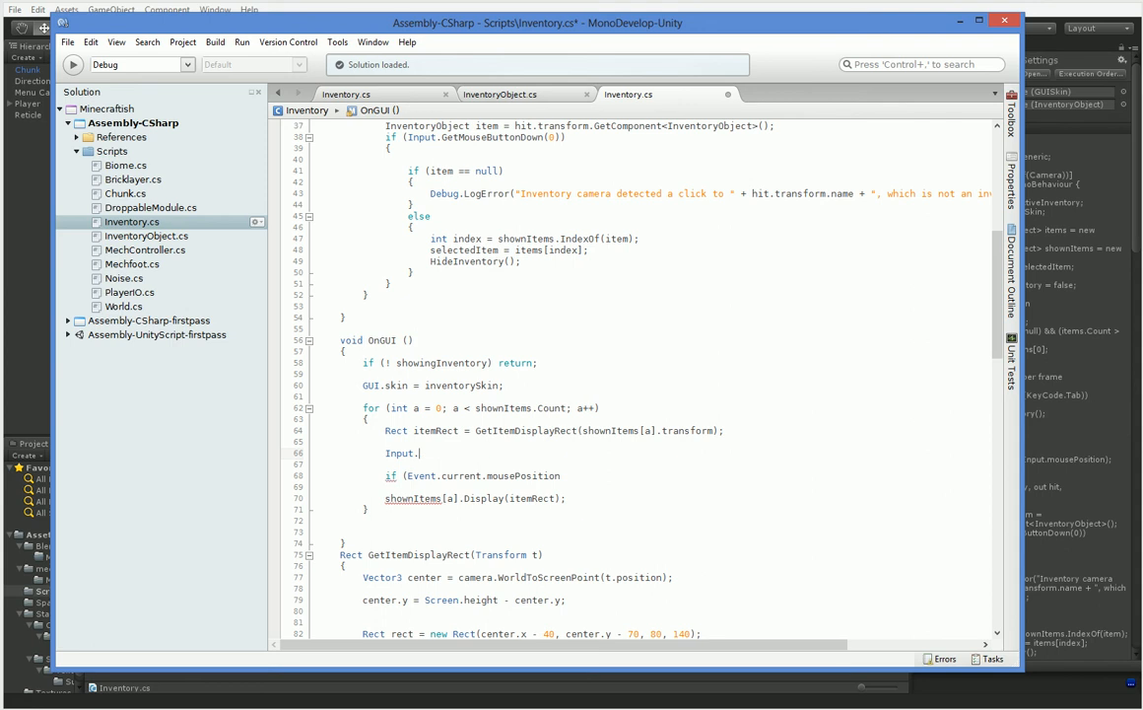
type("mousePosition")
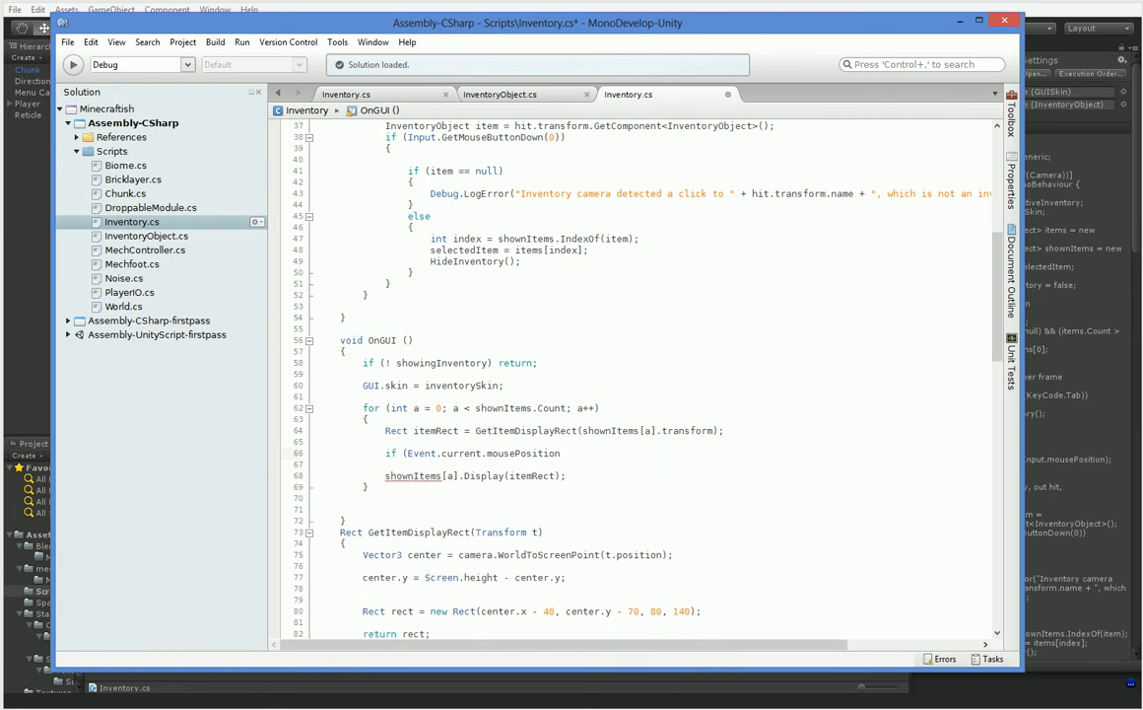
left_click(548, 452)
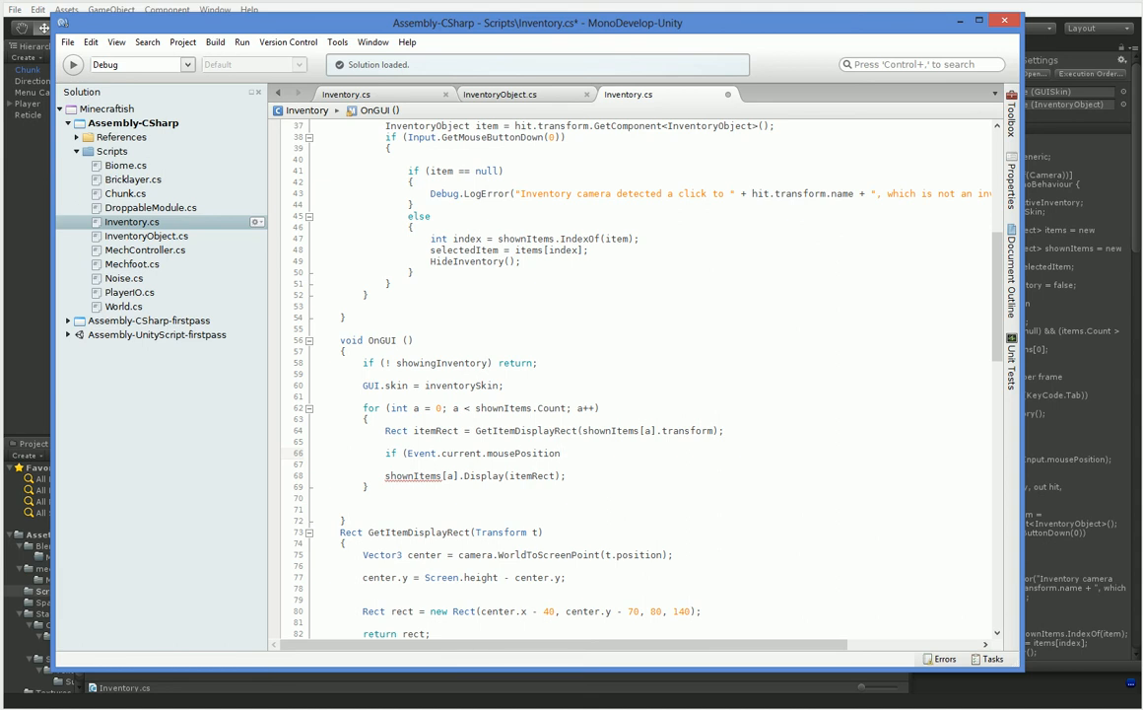
type("itemRect.Contains(")
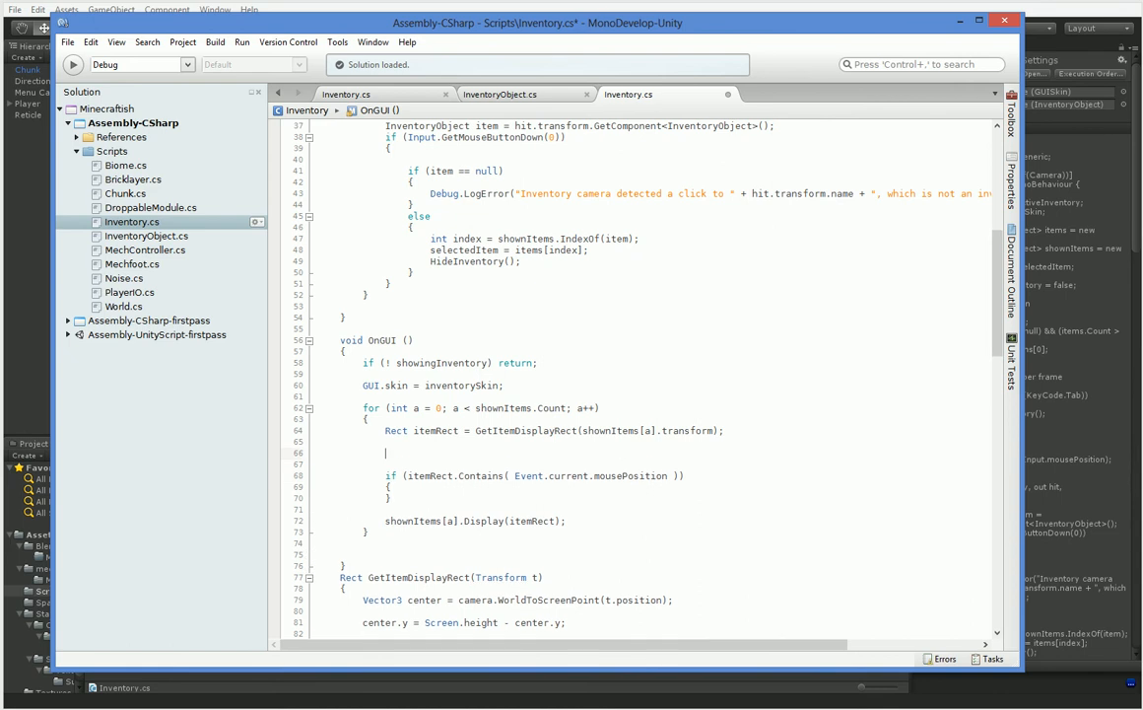
type("bool s")
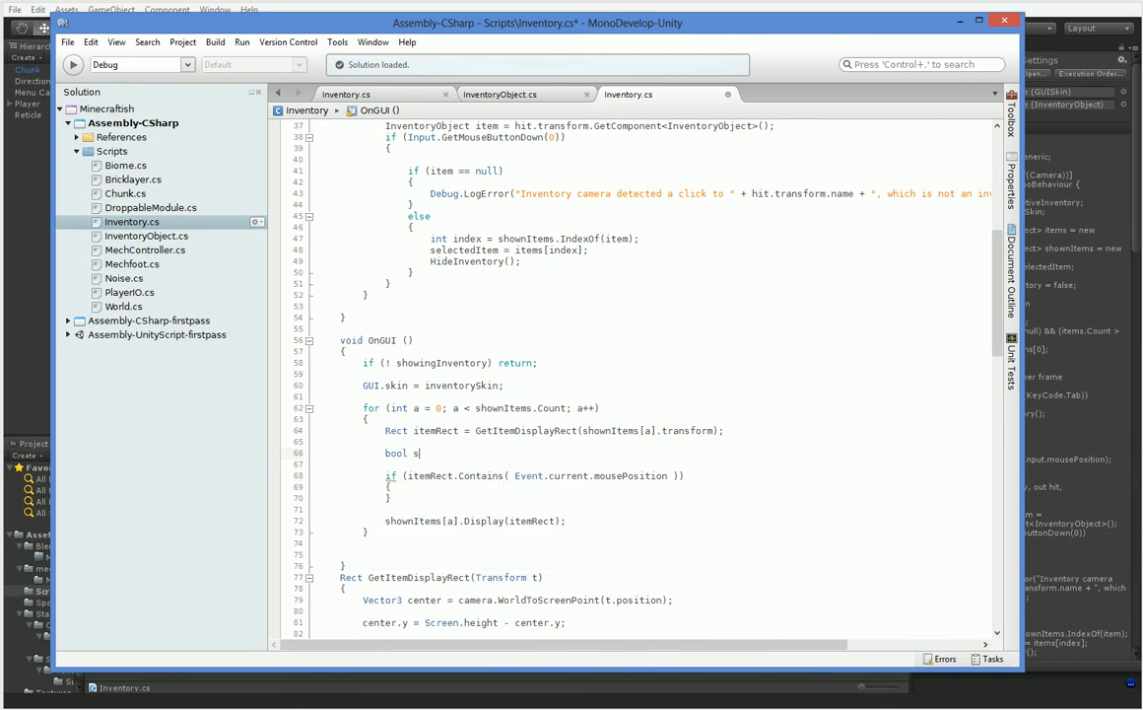
type("elected = itemRect.Contains( Event.current.mousePosition );")
left_click(477, 520)
type(", selected")
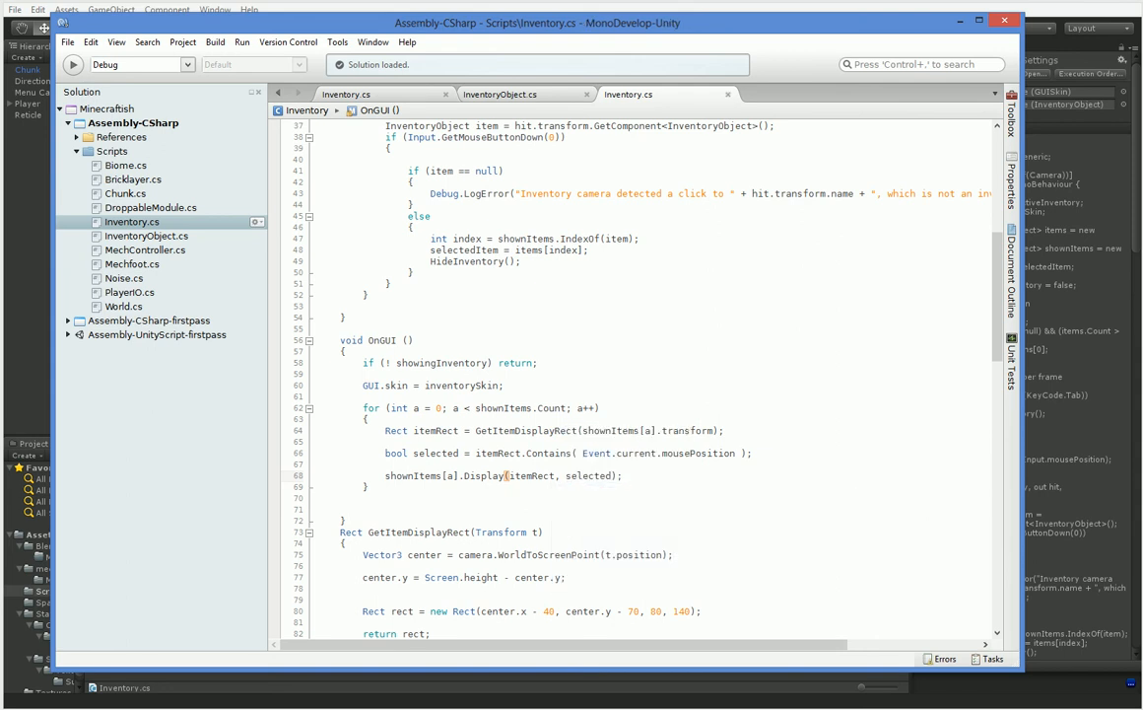
mouse_move(532, 102)
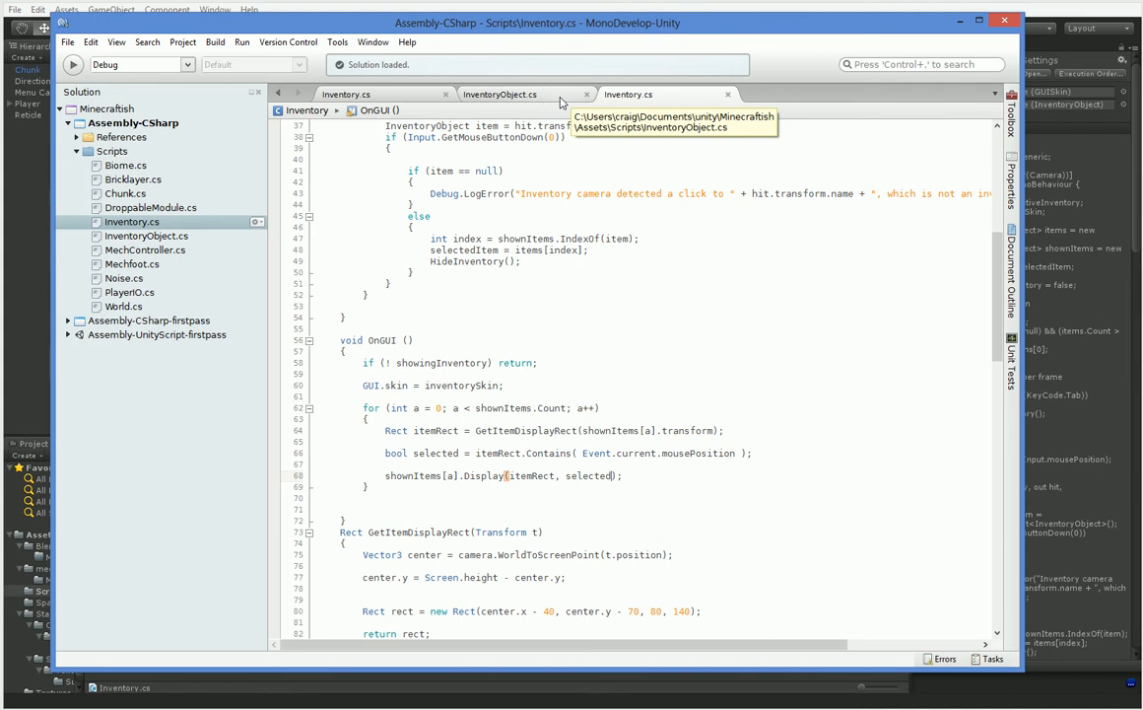
- In InventoryObject.cs, give Display a bool highlighted parameter that draws a "HIGHLIGHTED" box instead of the description
left_click(501, 94)
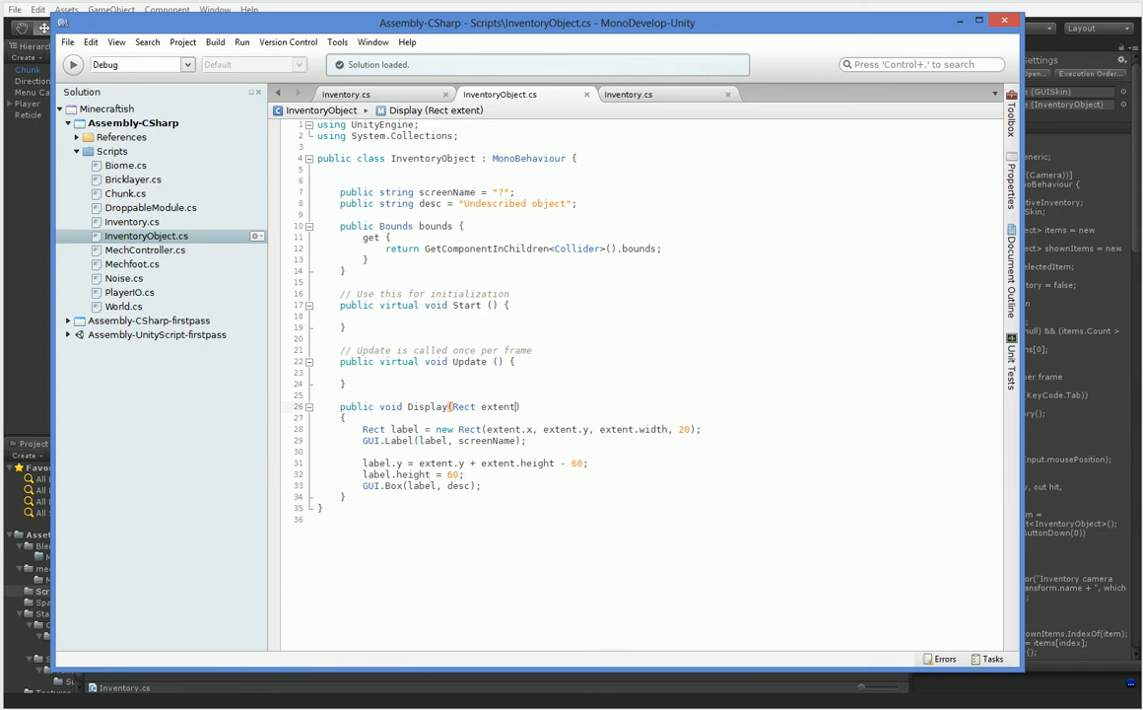
type(",")
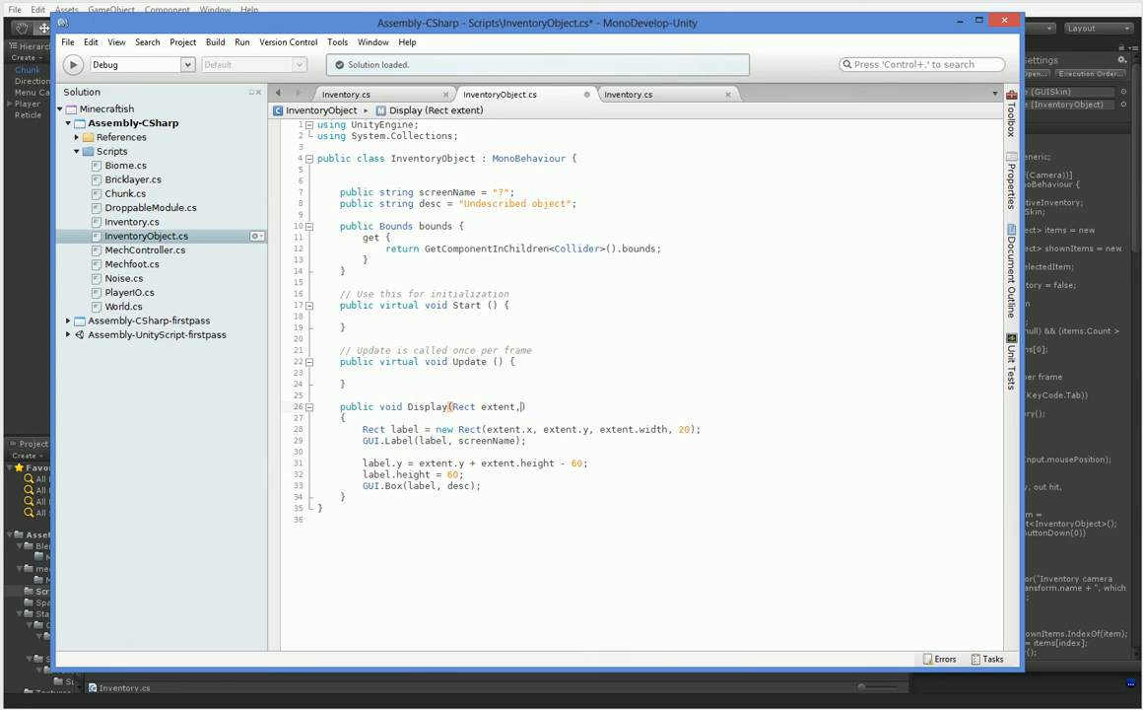
type("bool highlighted")
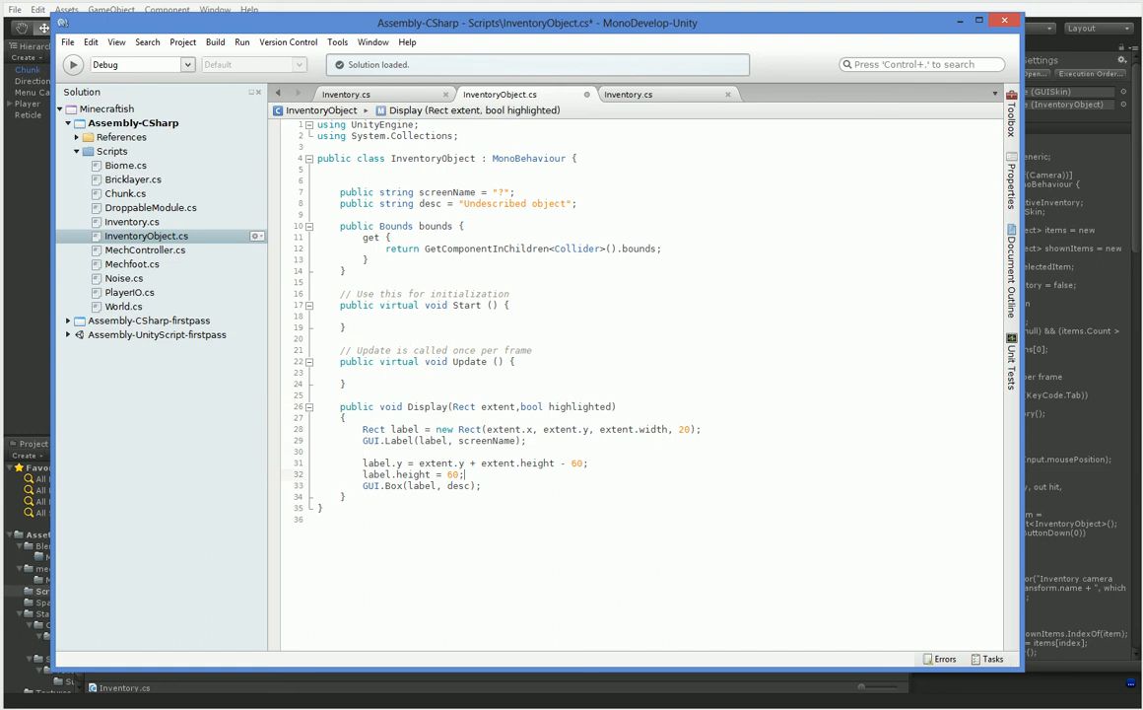
type("if (highlighted")
type("else")
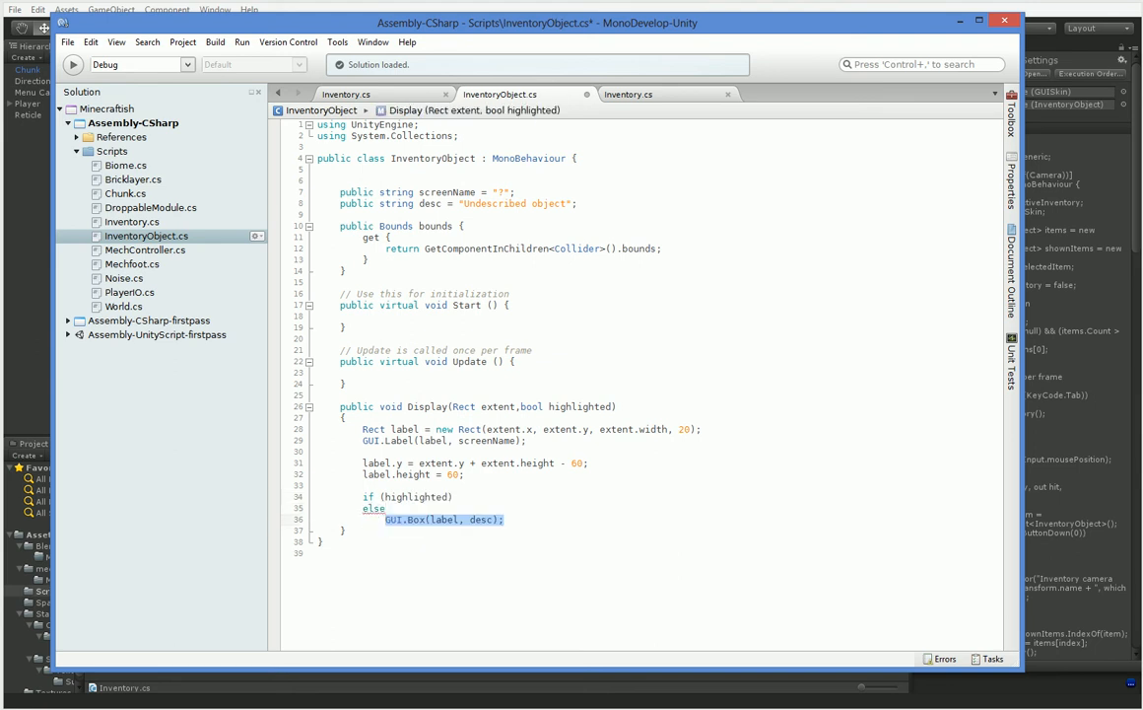
type("GUI.Box(label, \":\");")
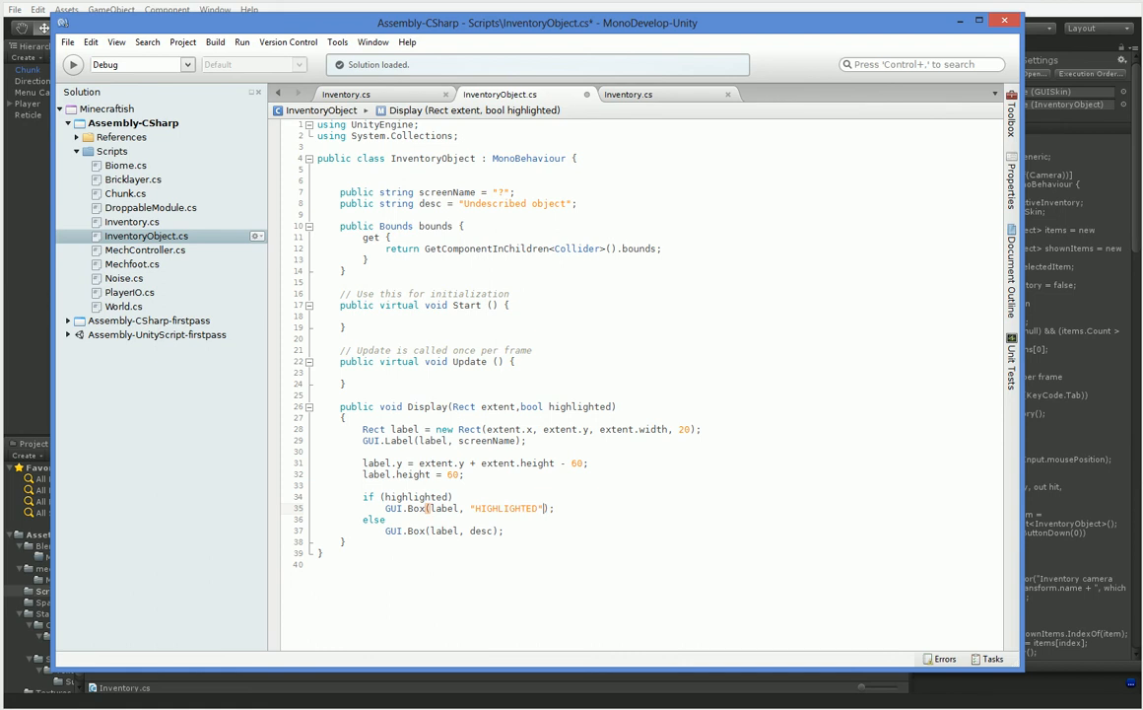
- Play the game to see a hovered item box read HIGHLIGHTED, stop, and return to InventoryObject.cs
left_click(126, 524)
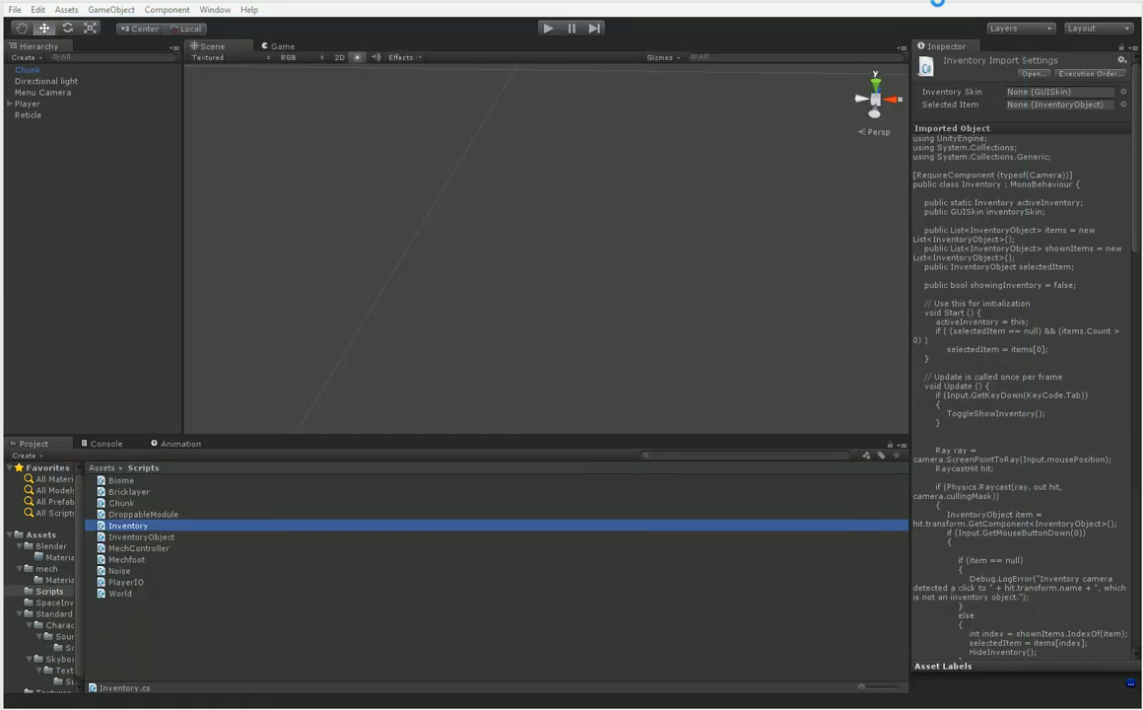
left_click(548, 28)
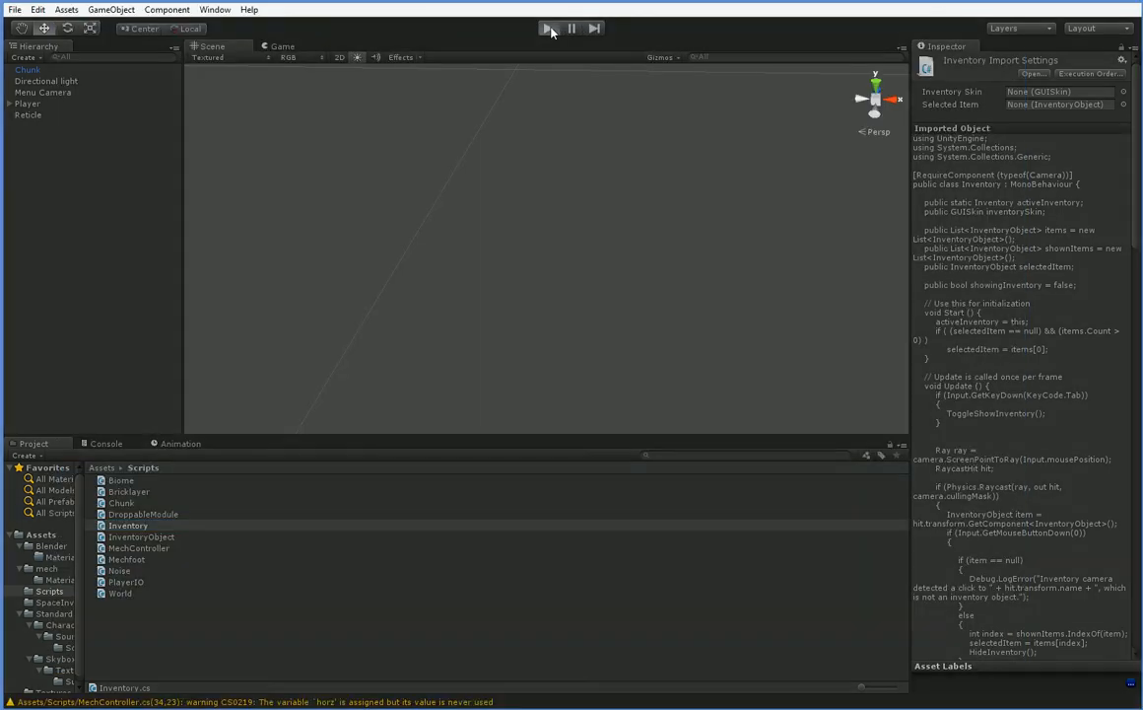
left_click(550, 28)
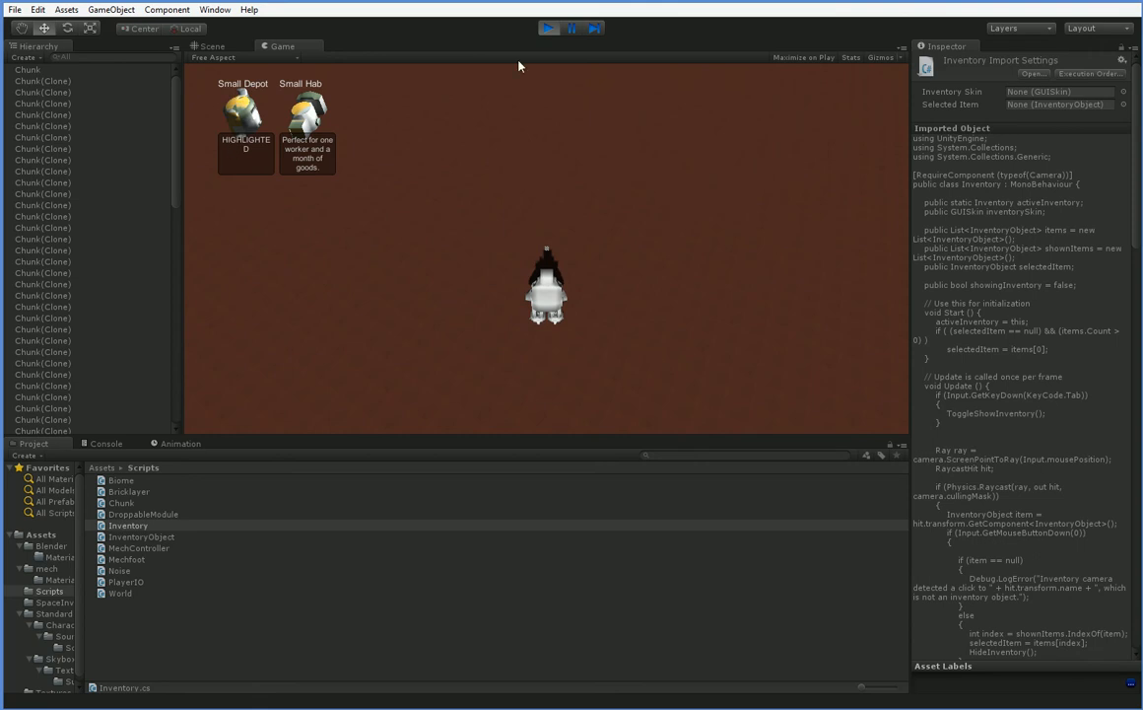
left_click(205, 47)
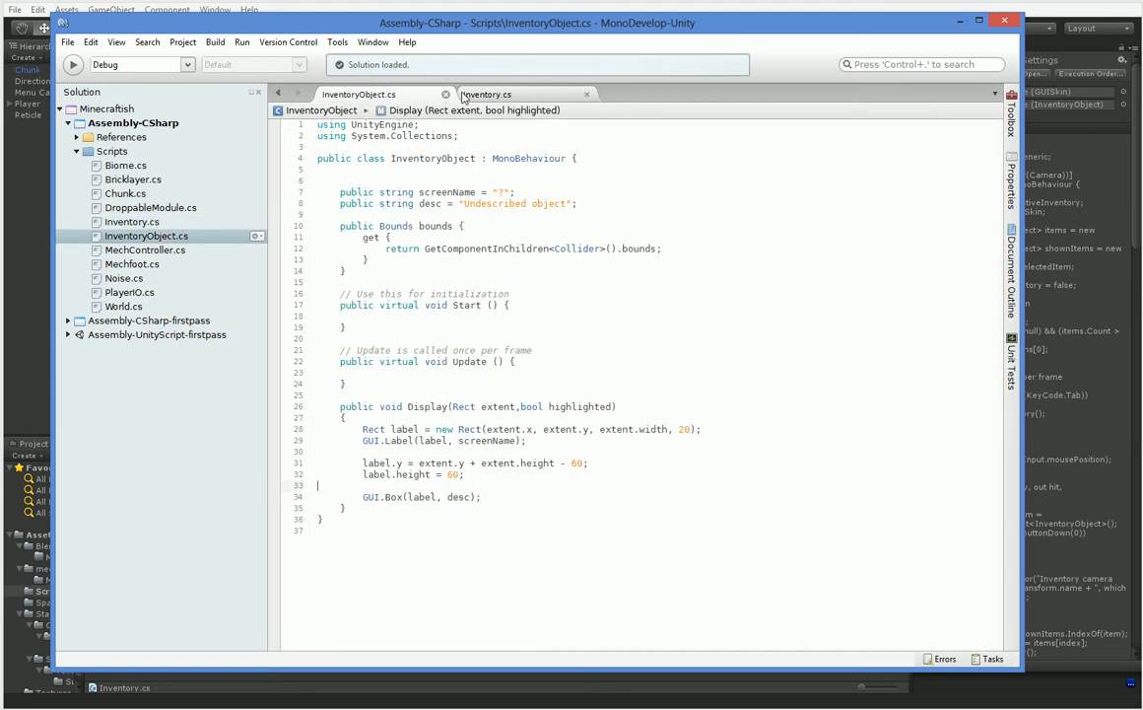
- In Inventory.cs OnGUI, on selected && EventType.mouseDown set selectedItem = showItems[a], hide the inventory and call Event.current.Use()
left_click(499, 94)
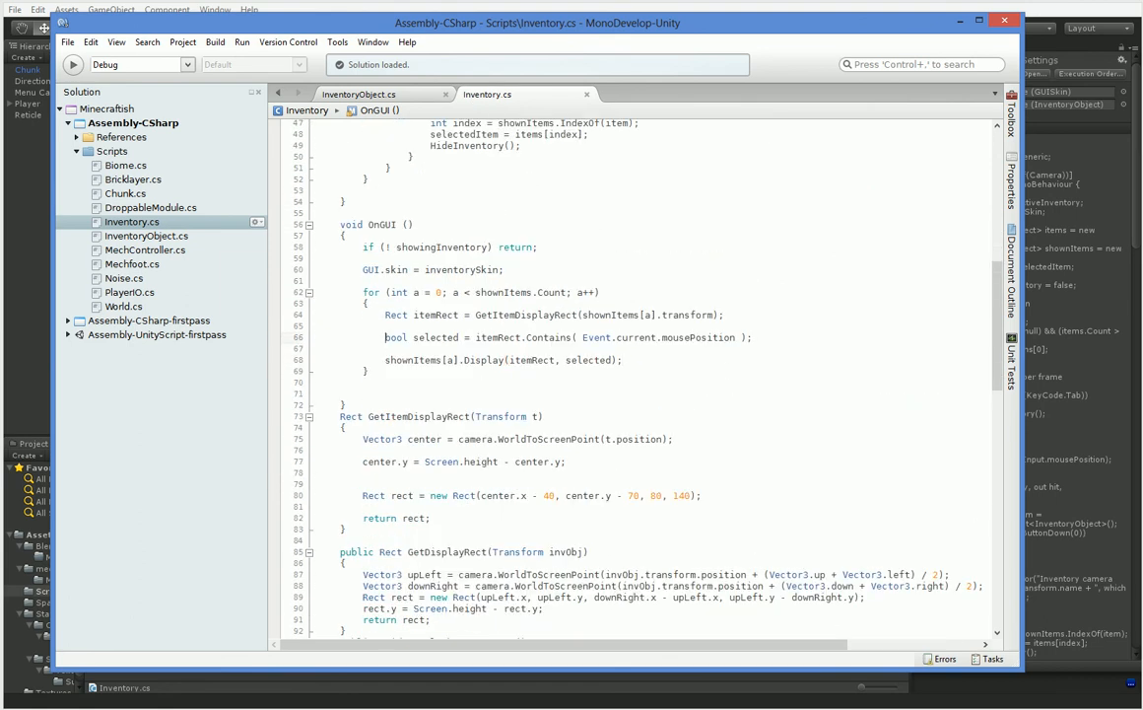
type("if (Event.cur")
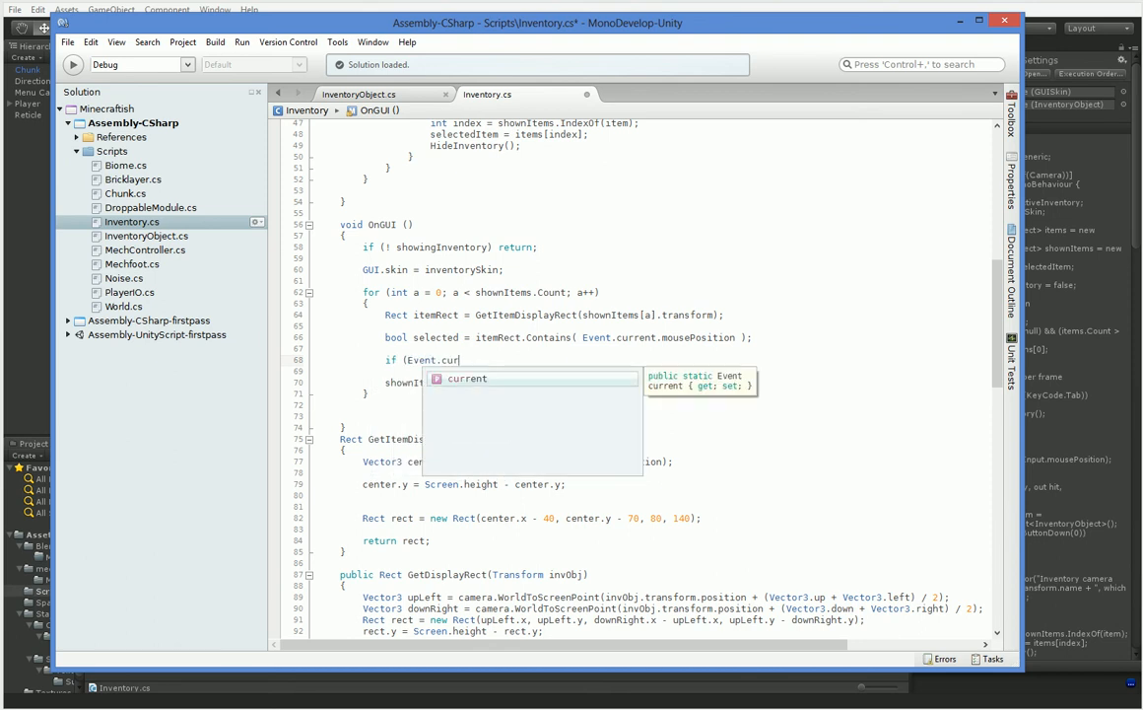
type(".type == EventType.")
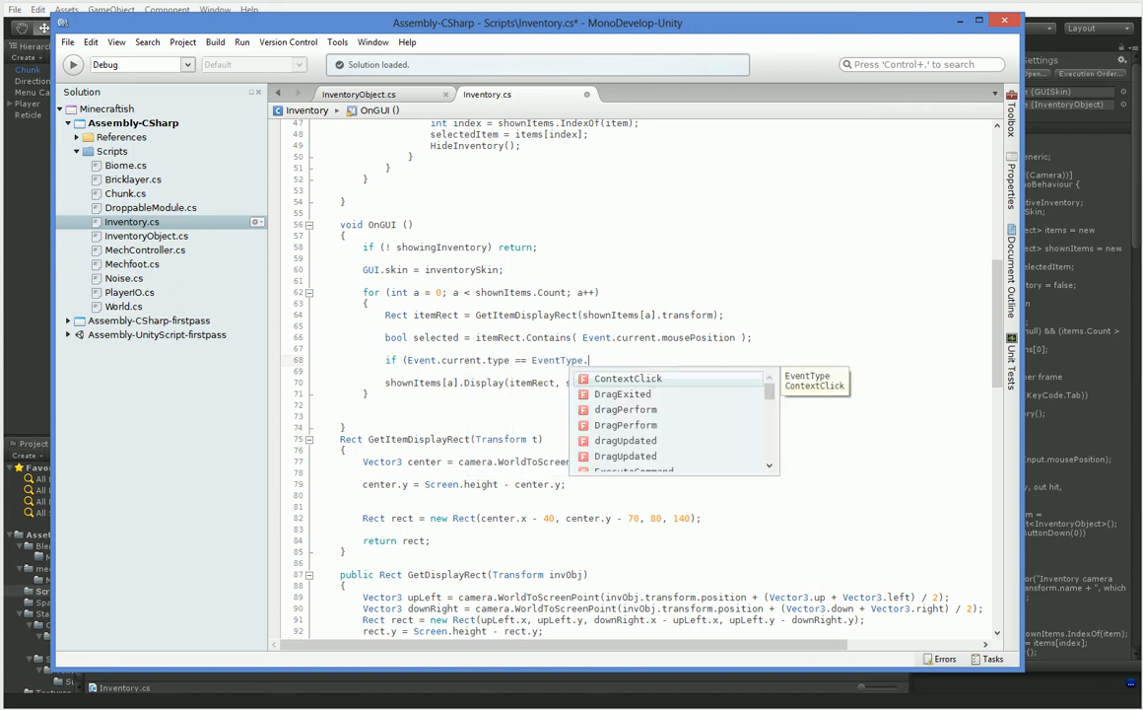
type("mouseDown")
left_click(634, 370)
type("{")
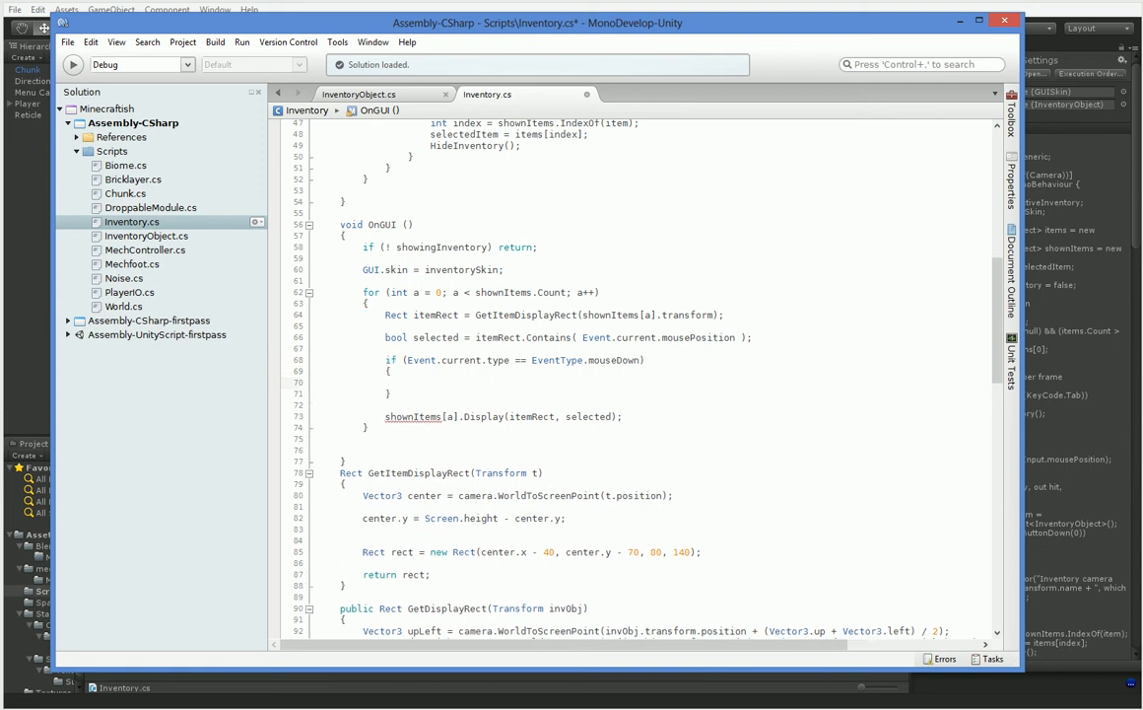
type("( (selected) &&")
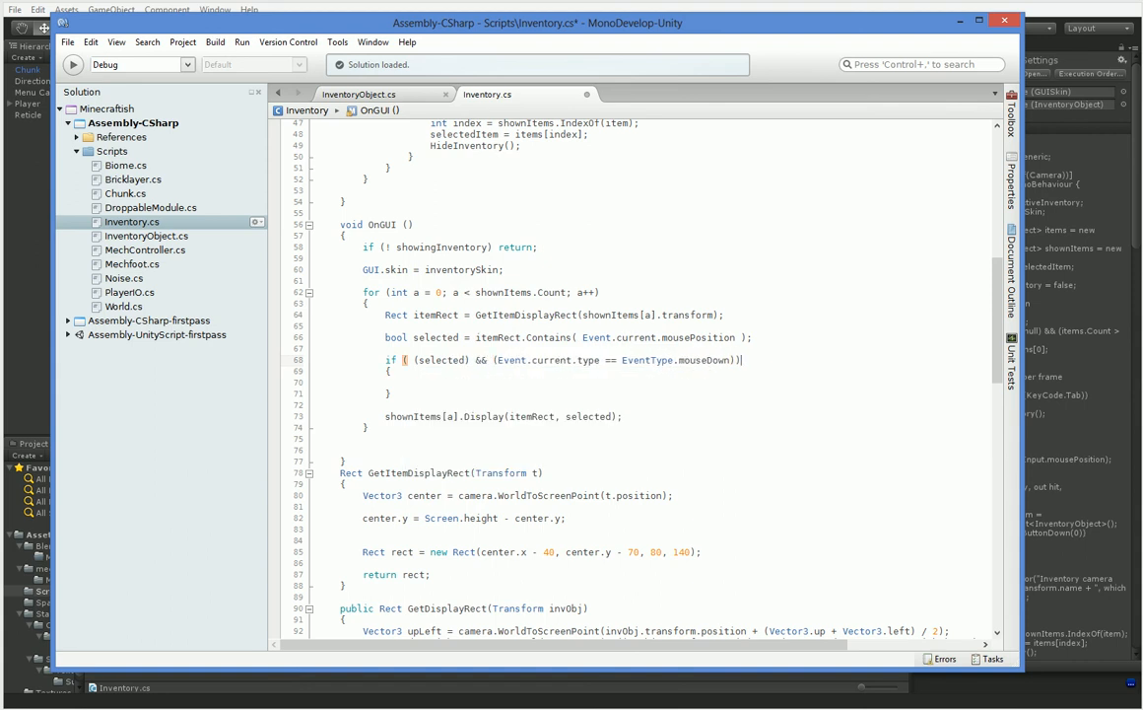
type("Event.current.")
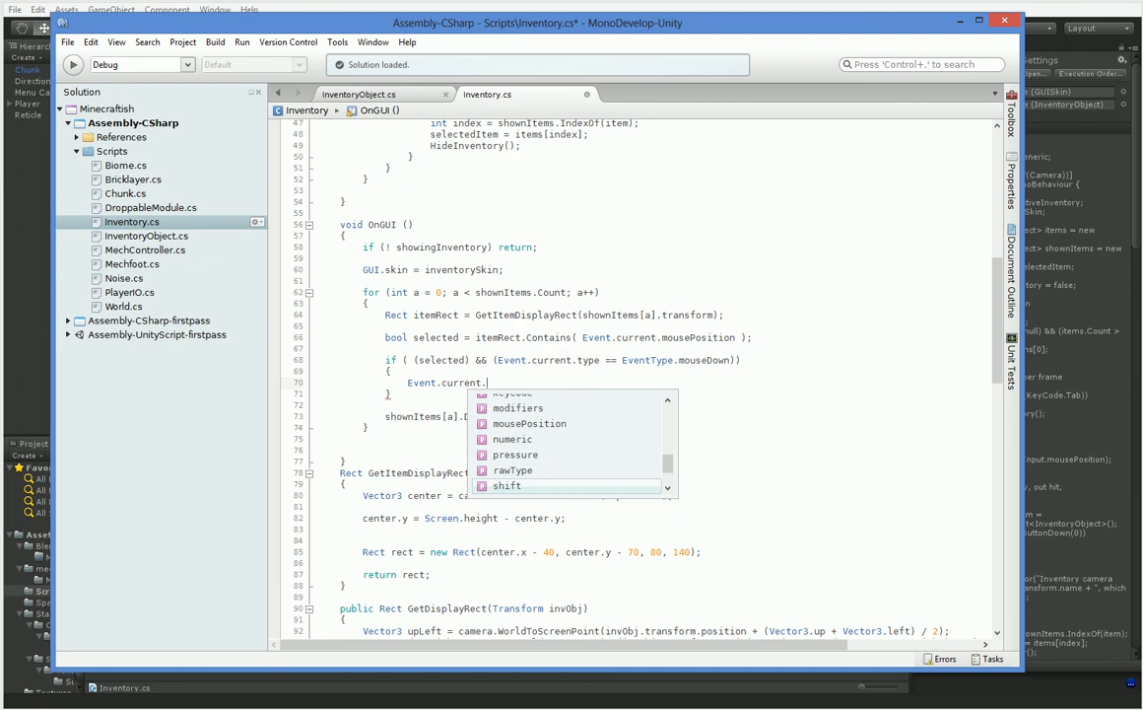
type("Use()")
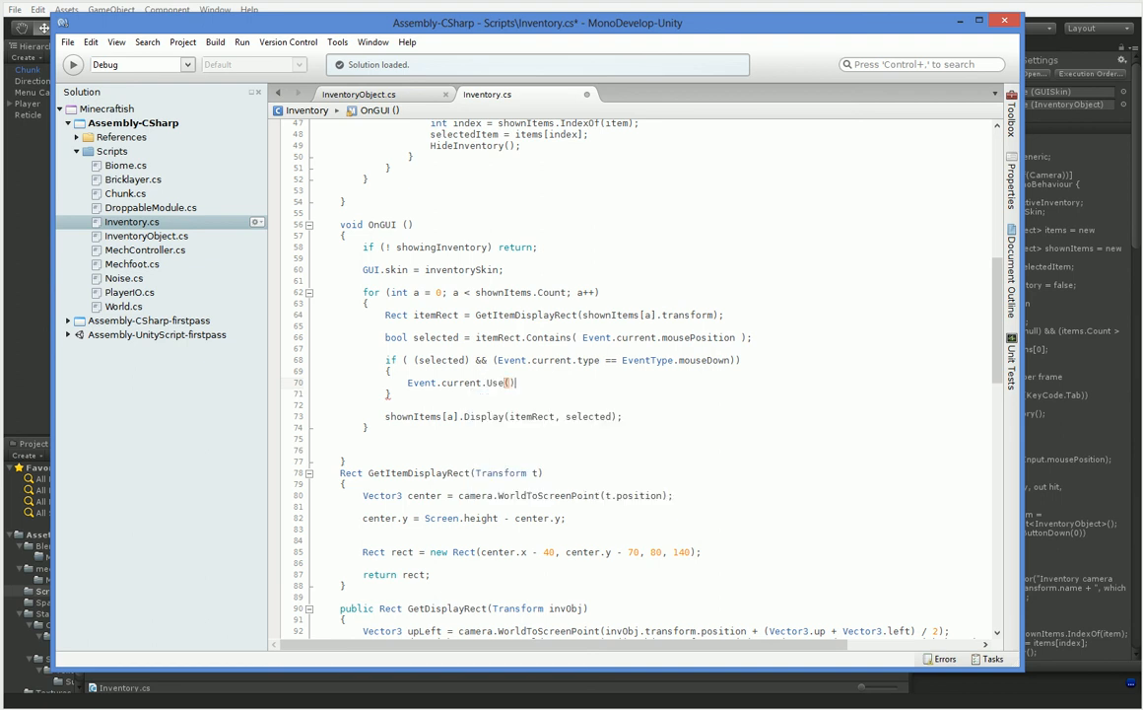
type(";")
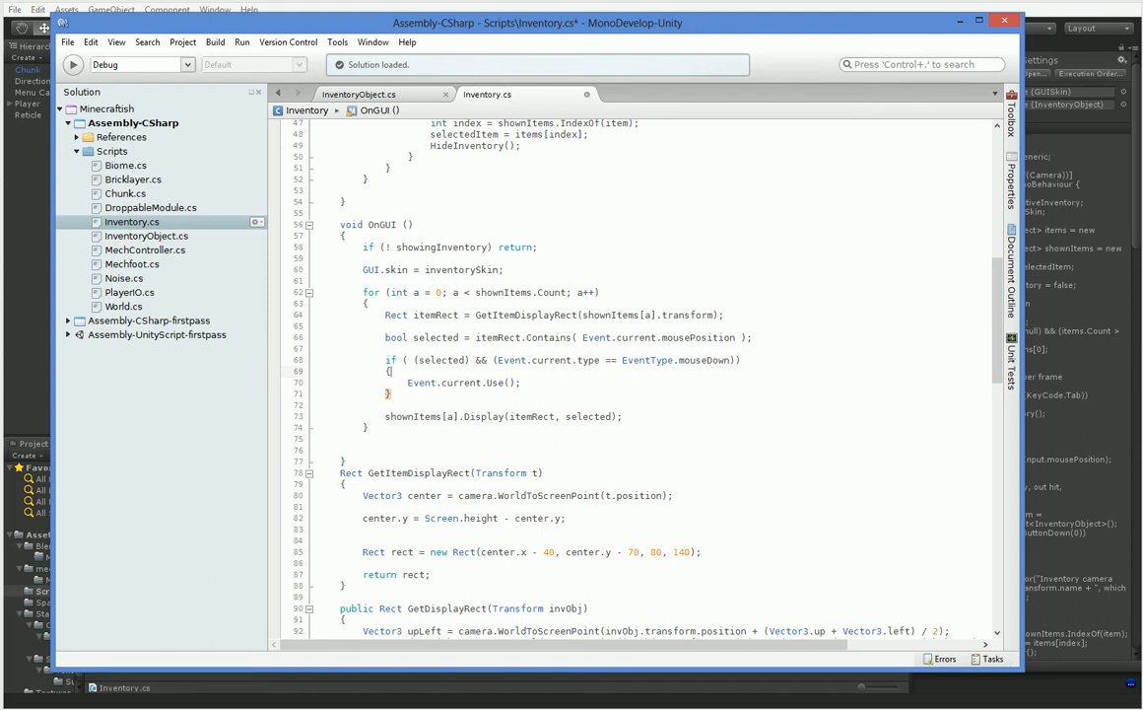
- Add another Event.current.Use() call further down the script, then switch back to Unity
scroll("down", 3)
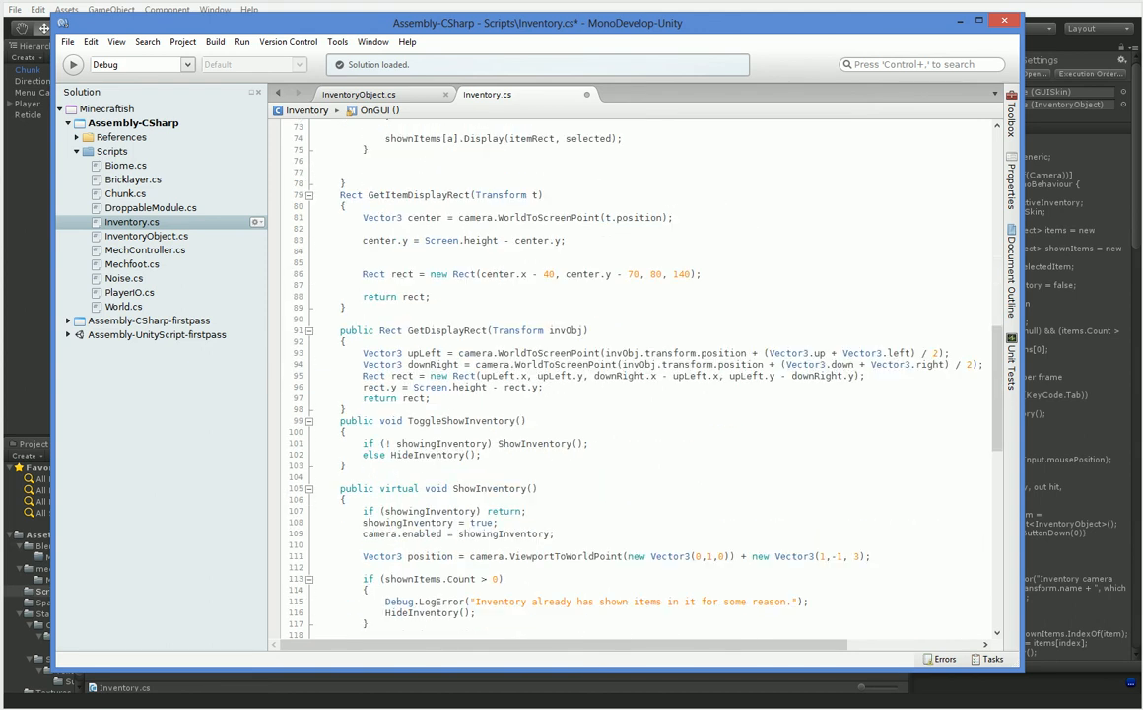
scroll("down", 3)
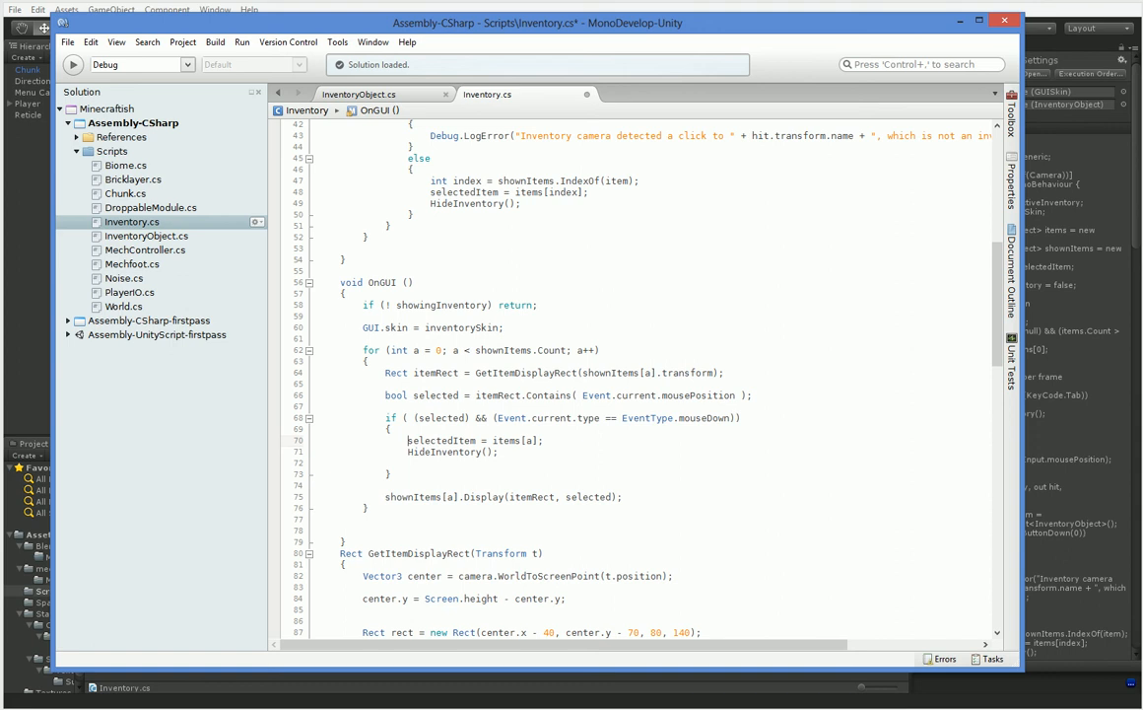
type("Event.current.Use();")
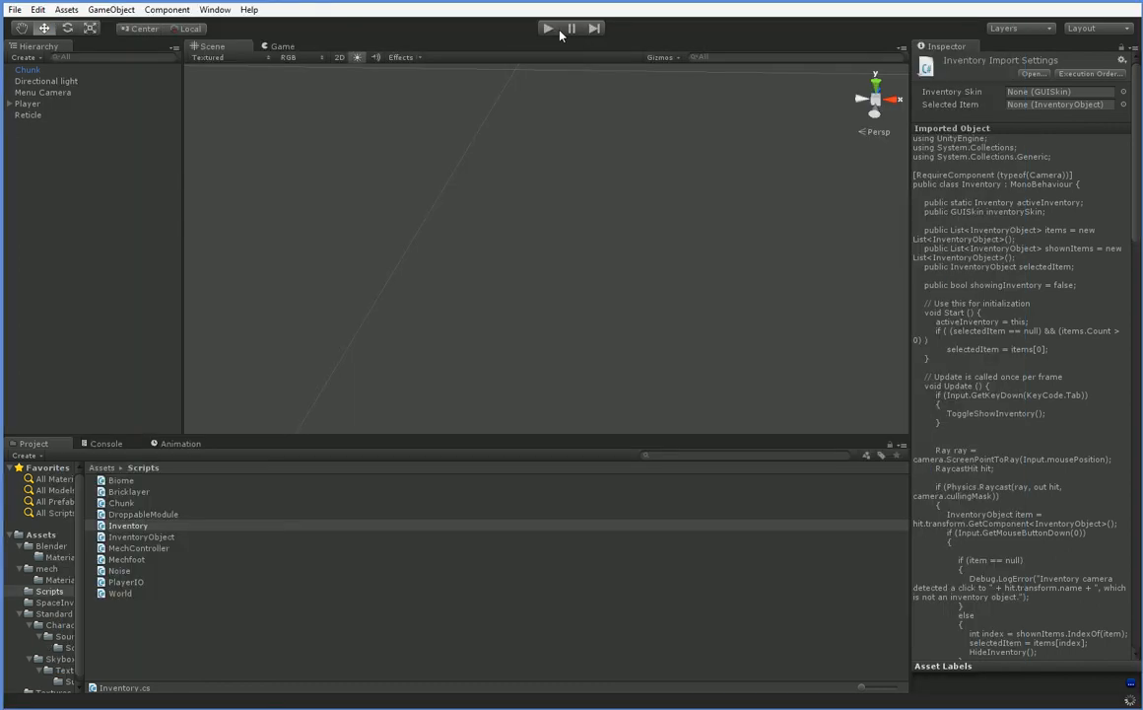
- Play the game twice clicking the Small Depot and Small Hab boxes, ending stopped with an index-out-of-range error
left_click(548, 28)
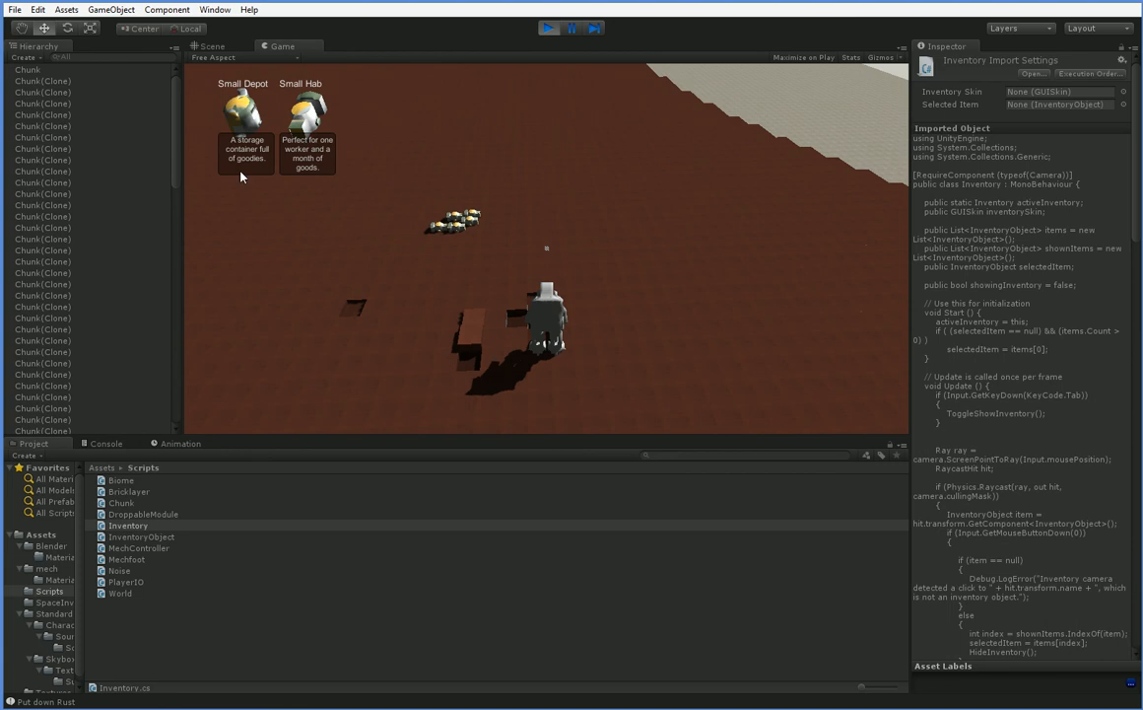
mouse_move(688, 339)
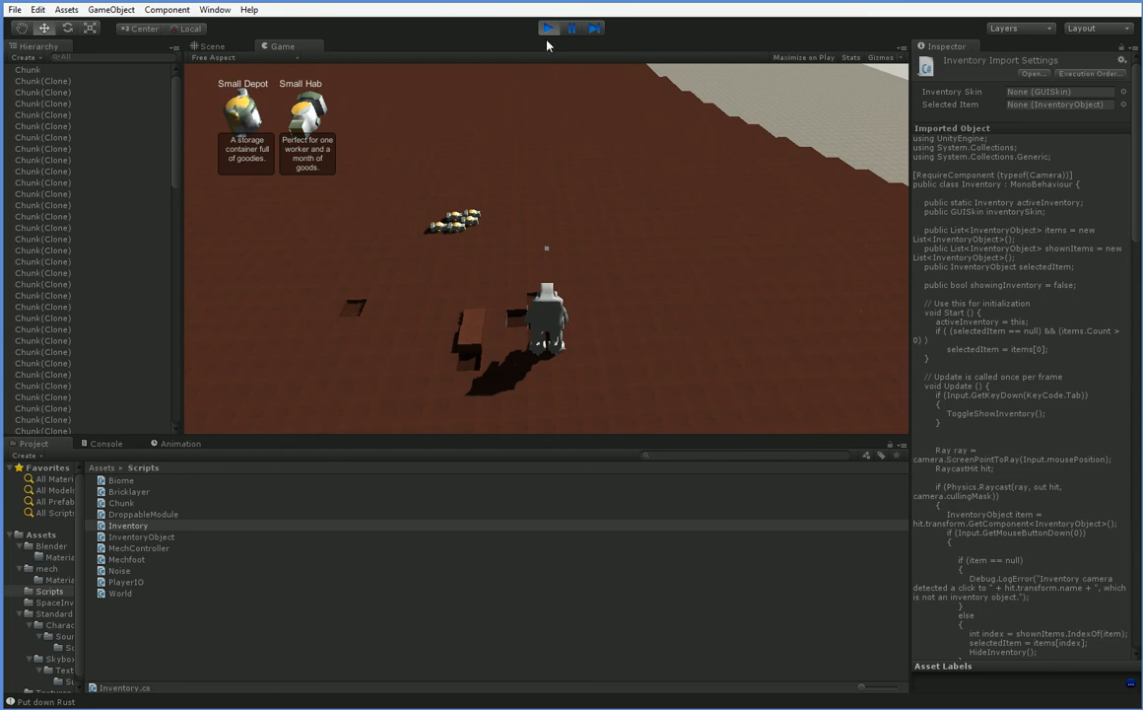
left_click(547, 27)
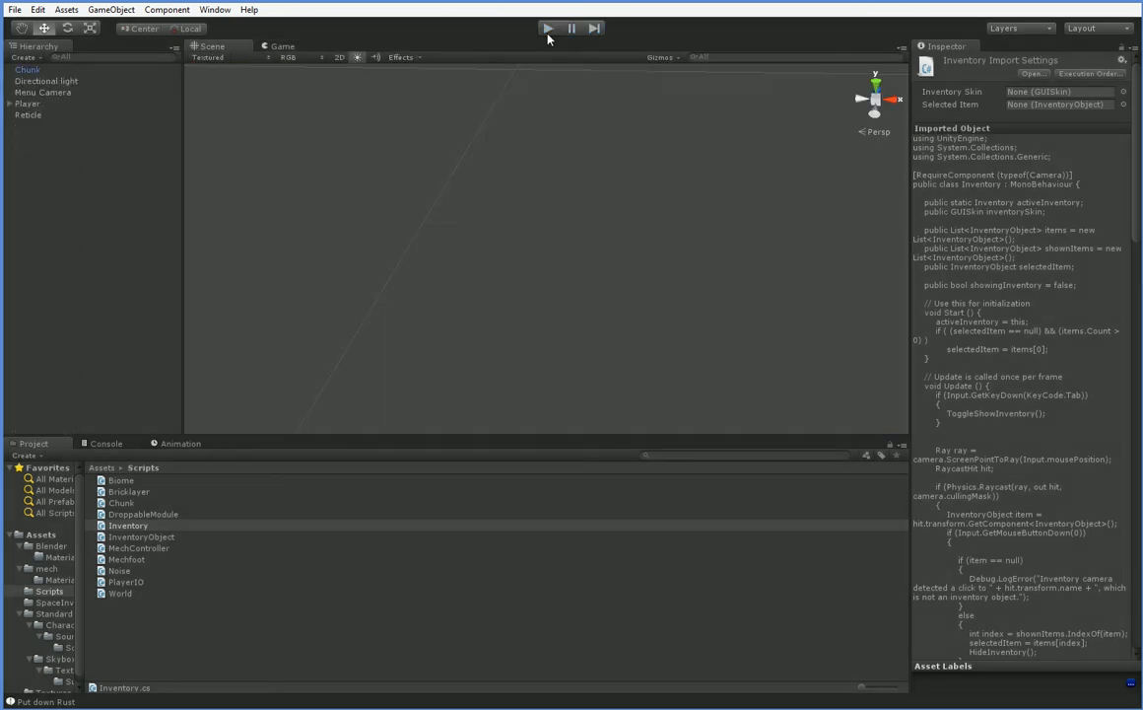
left_click(548, 27)
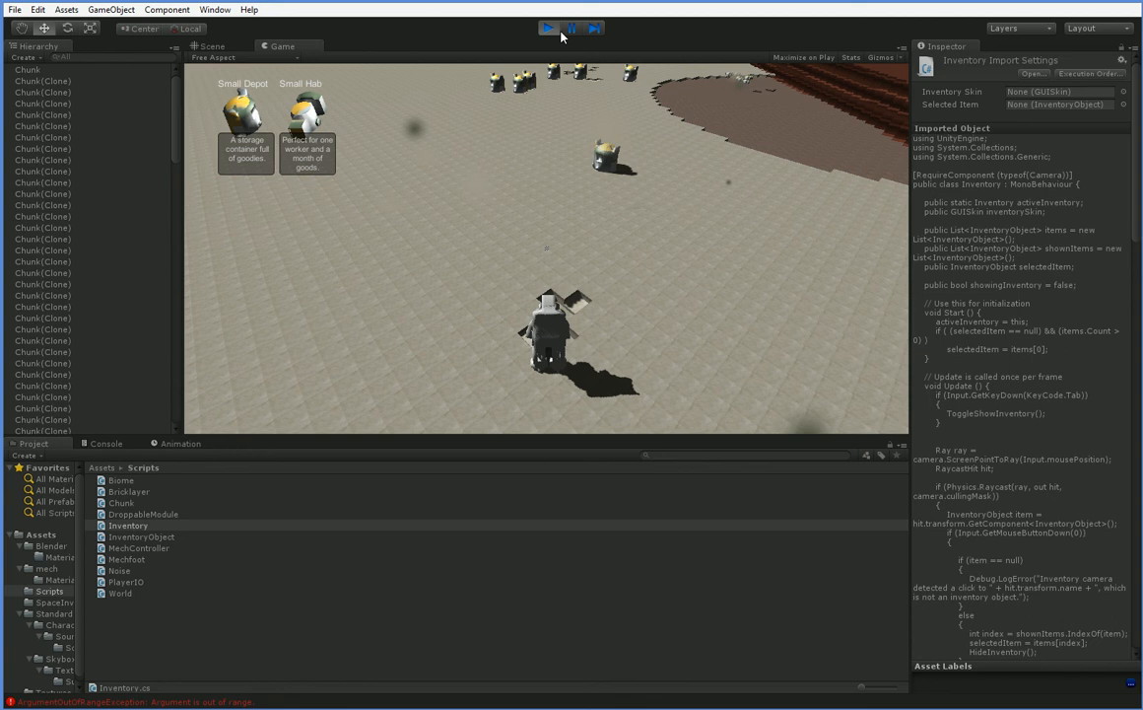
left_click(552, 28)
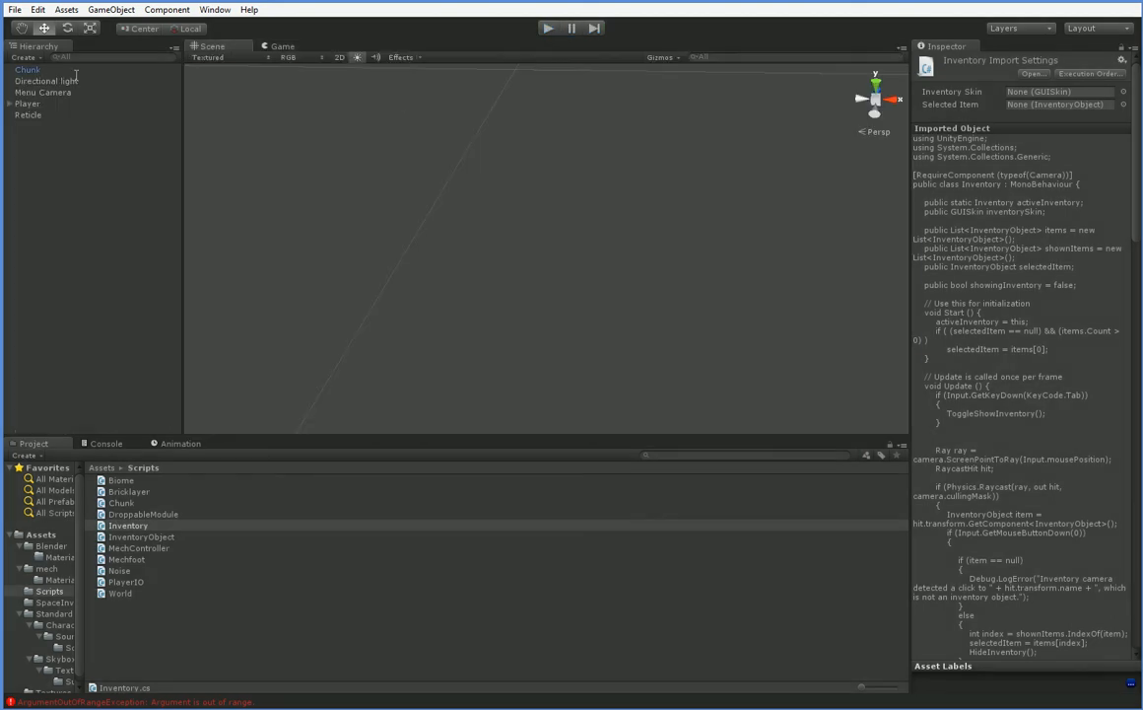
- Set a menu camera value to 2.5 in the Inspector
left_click(43, 92)
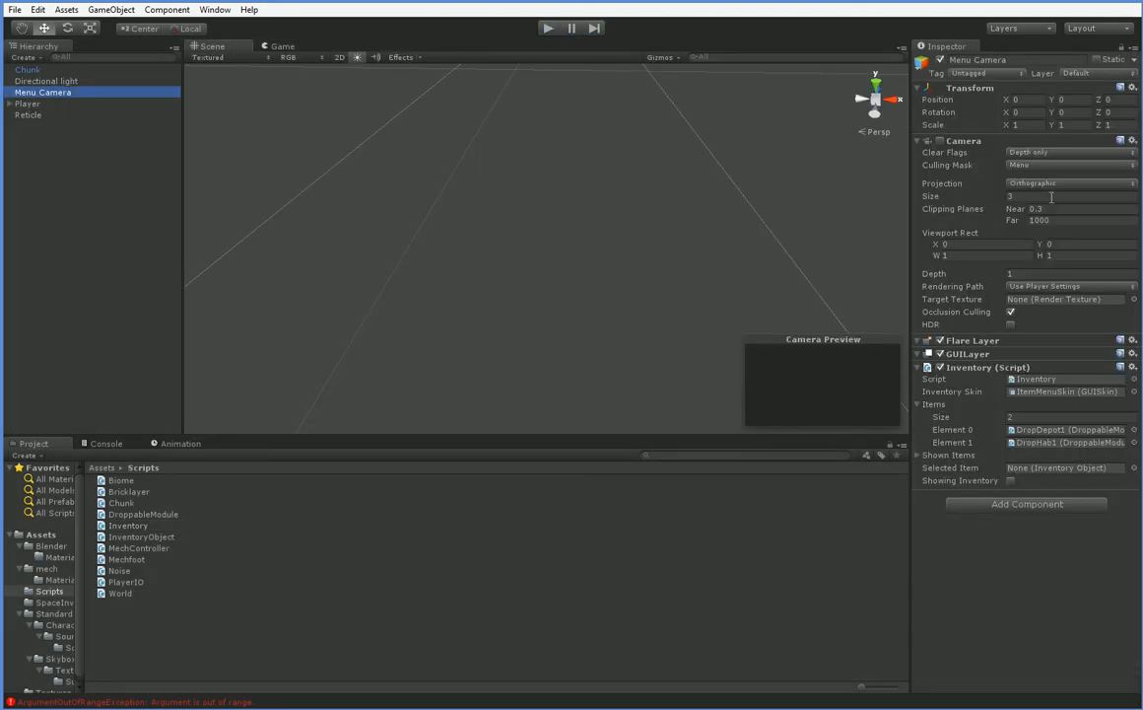
type("2.5")
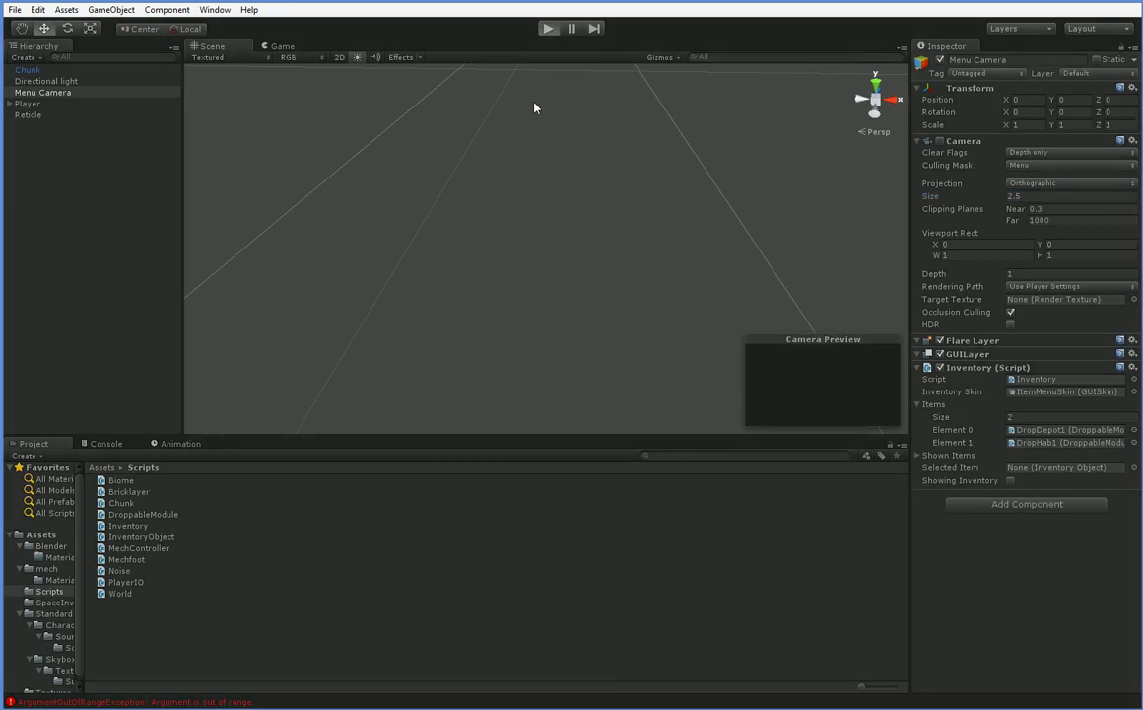
left_click(565, 30)
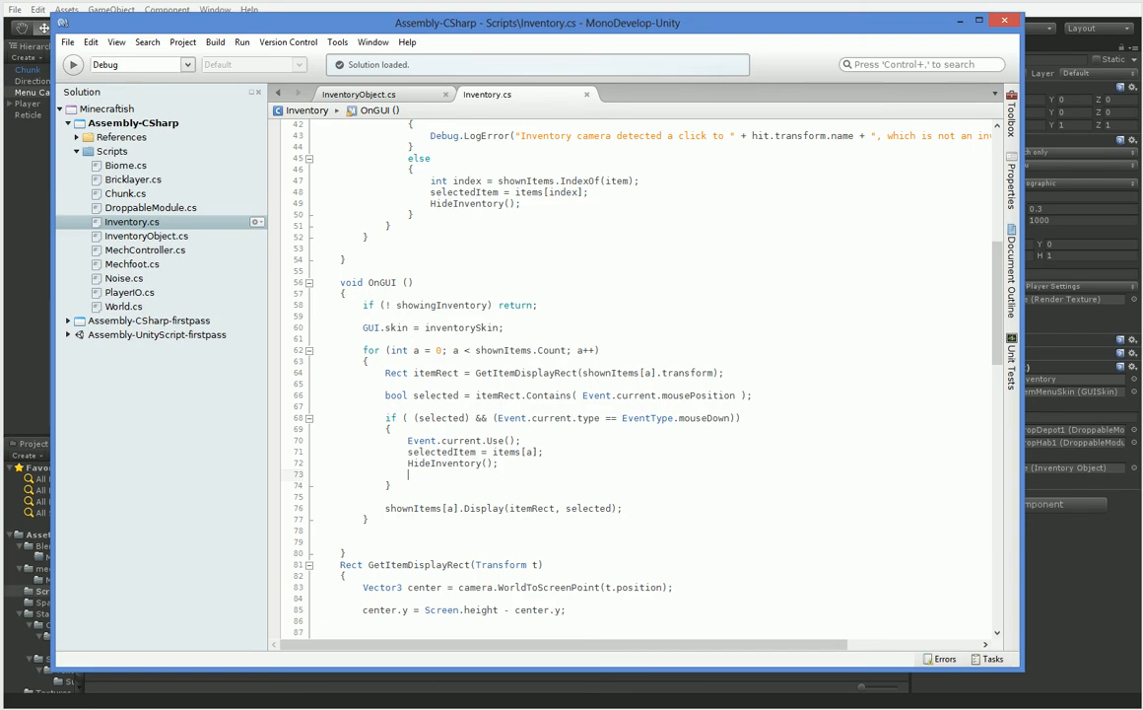
- In Inventory.cs, change GetItemDisplayRect so the item Rect uses 100 for its size, then return to Unity
left_click(365, 95)
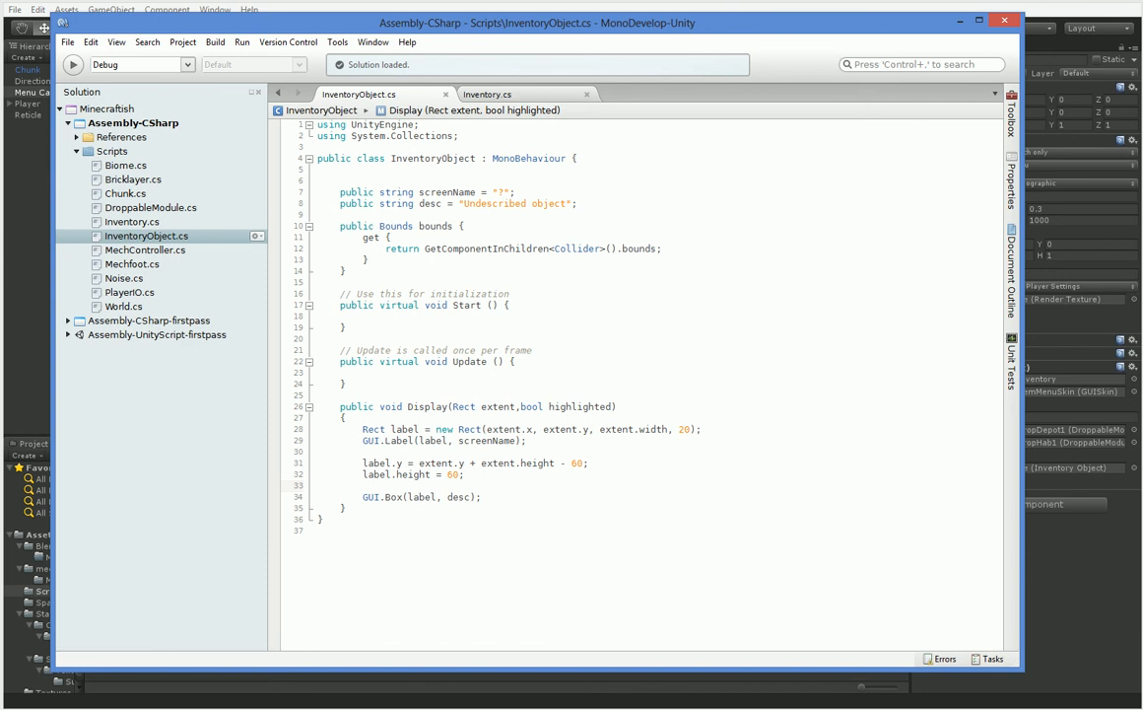
left_click(487, 94)
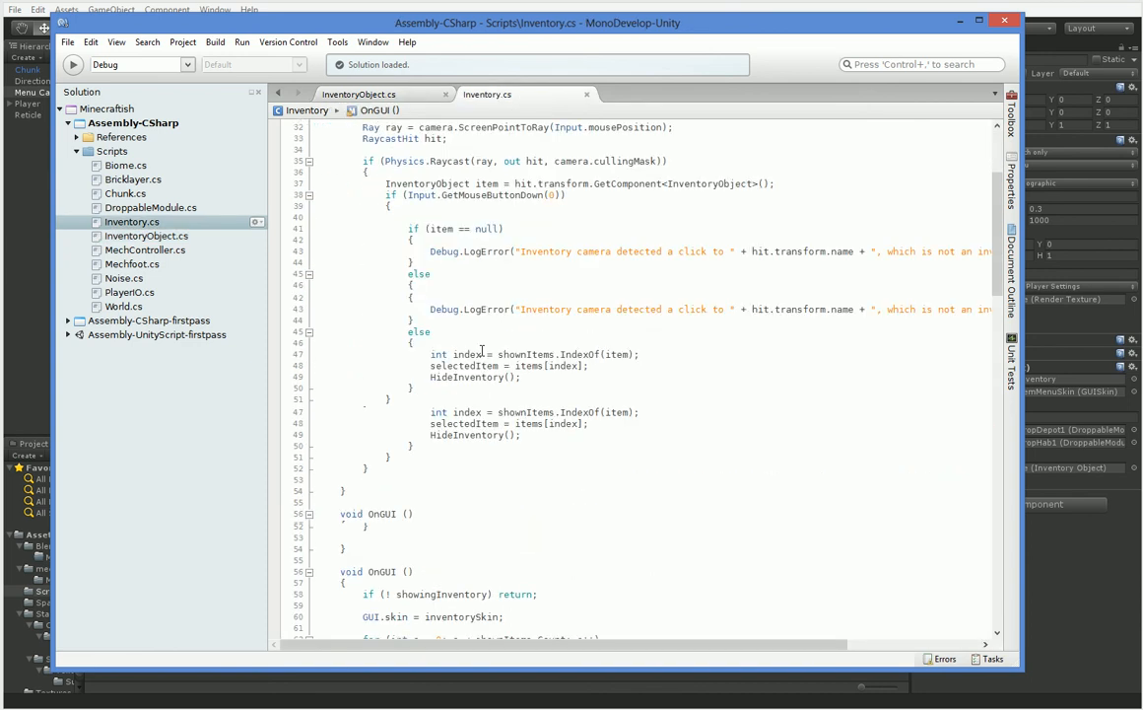
scroll("down", 3)
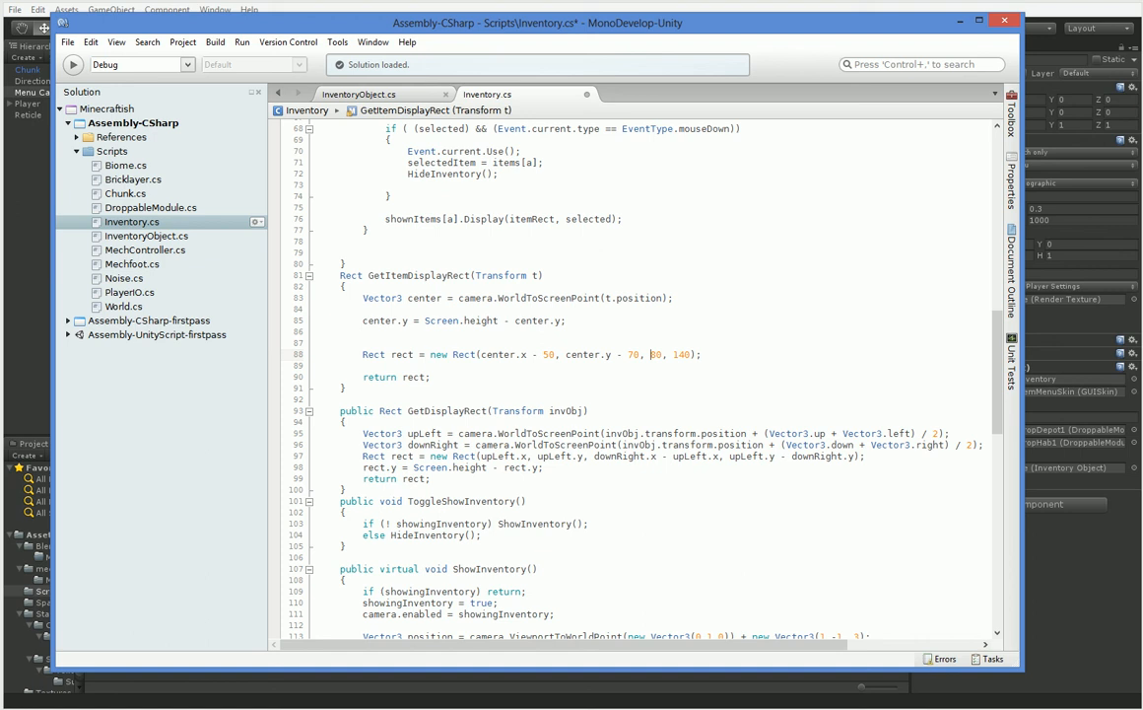
type("100")
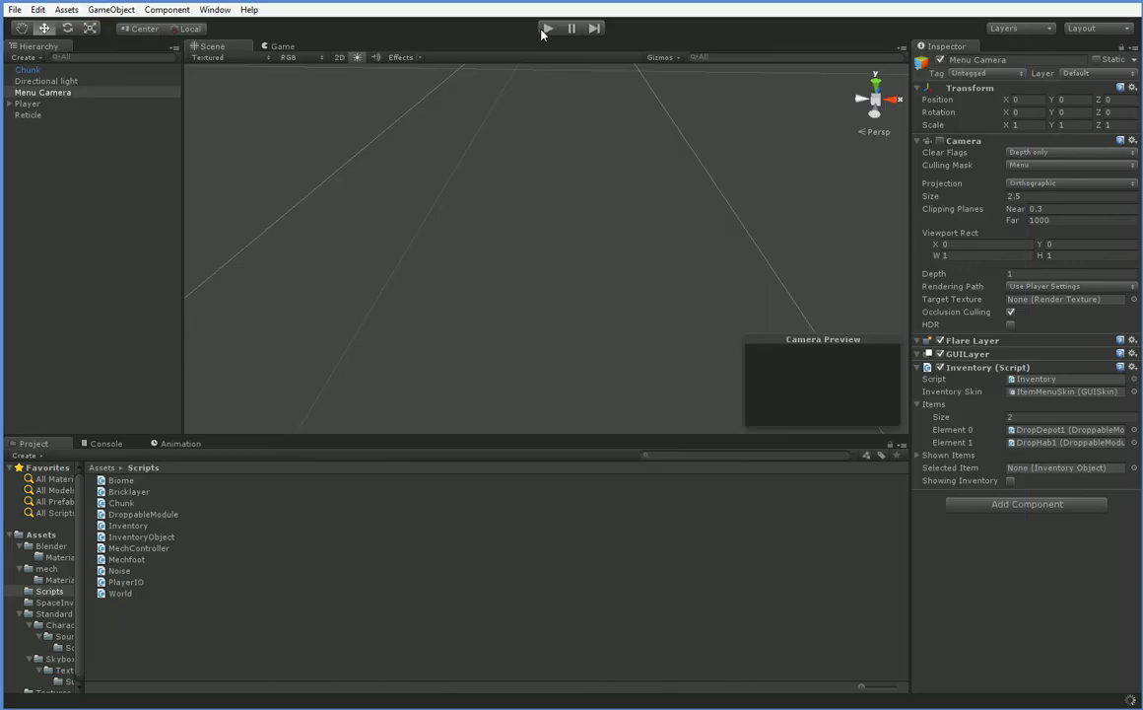
left_click(552, 27)
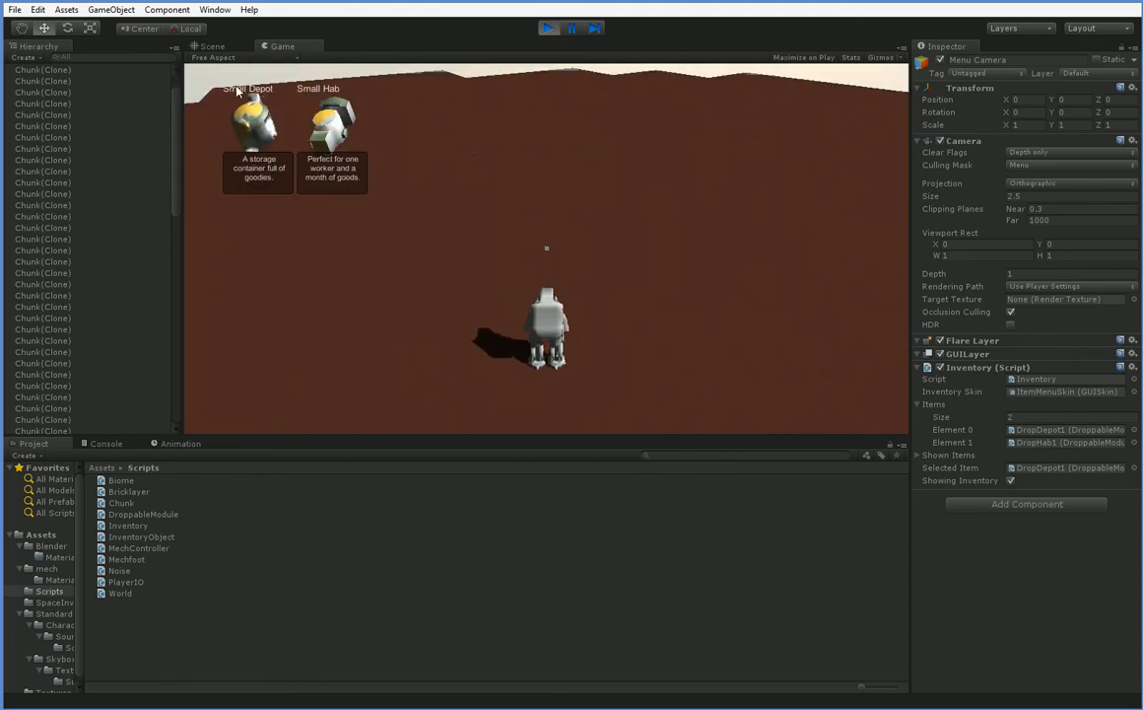
left_click(548, 27)
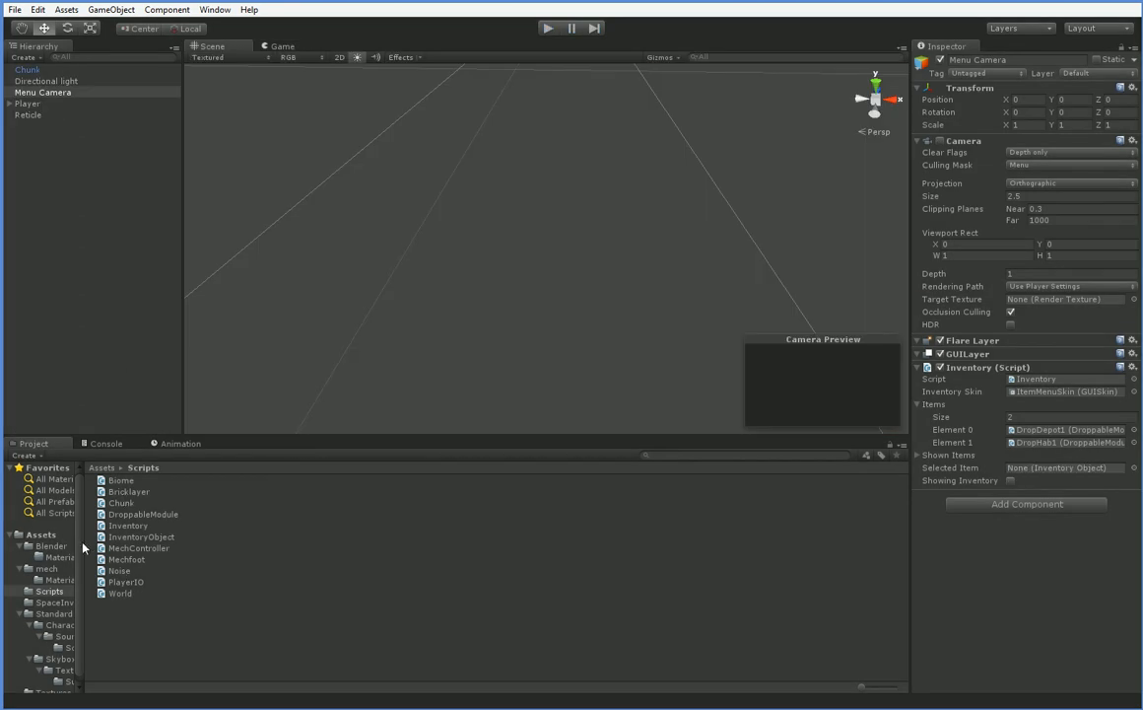
- Set the ItemMenuSkin Label style's Alignment to Upper Center
left_click(138, 593)
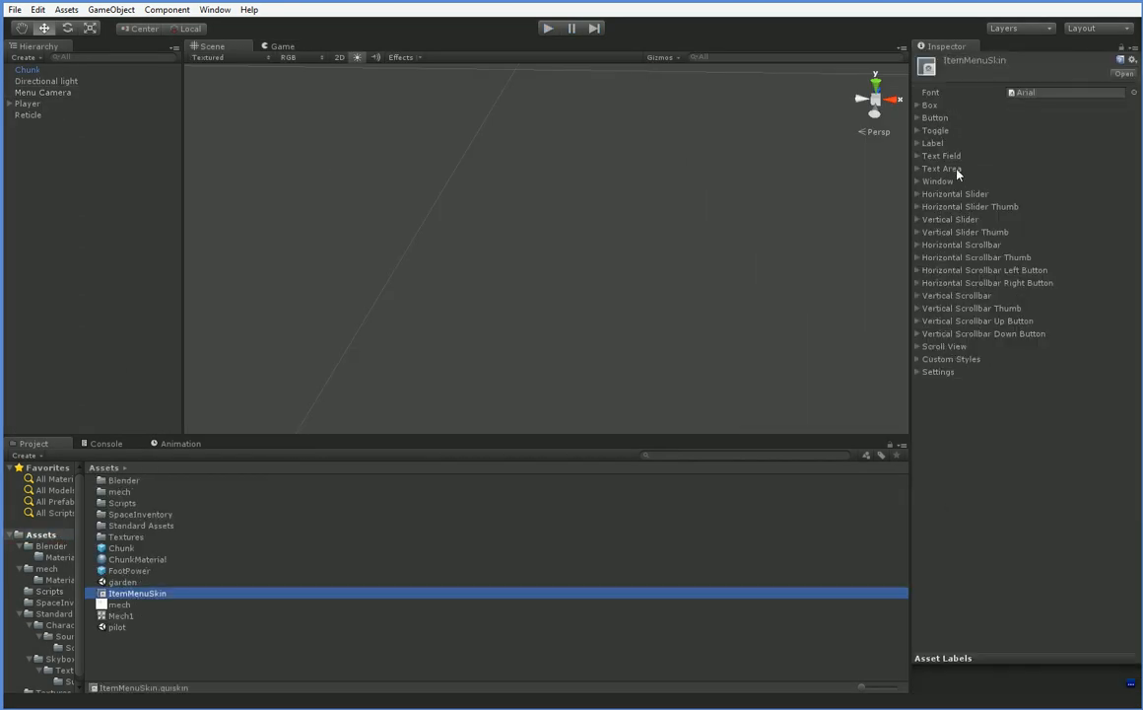
left_click(918, 142)
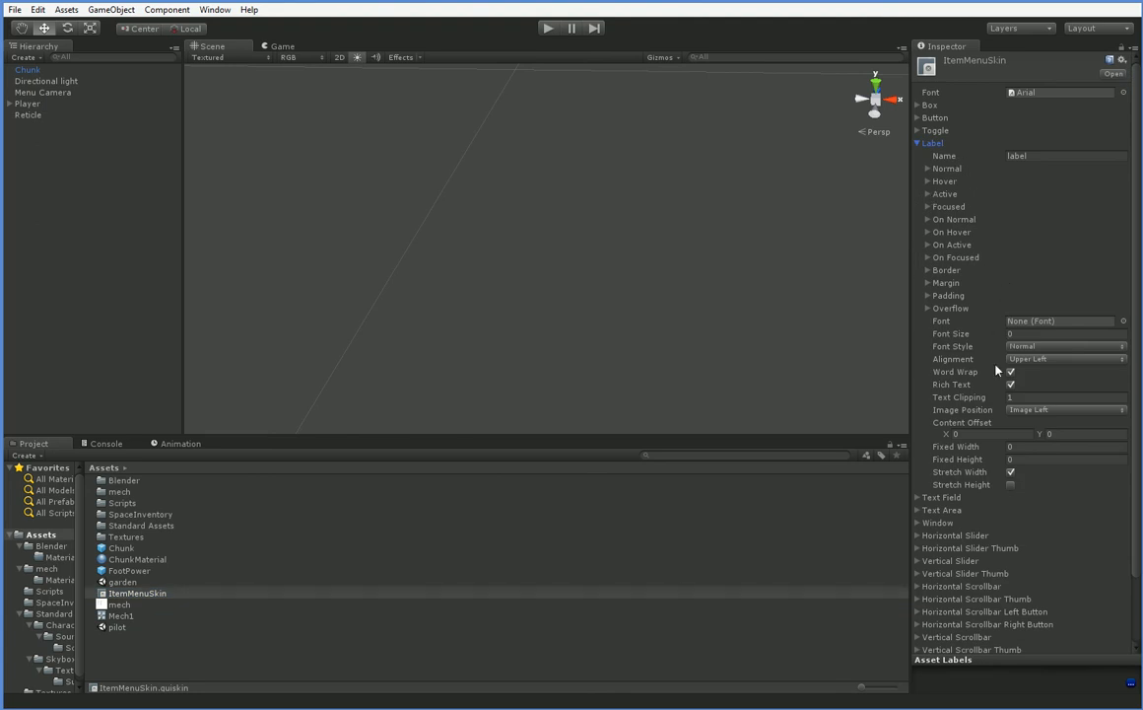
left_click(1060, 359)
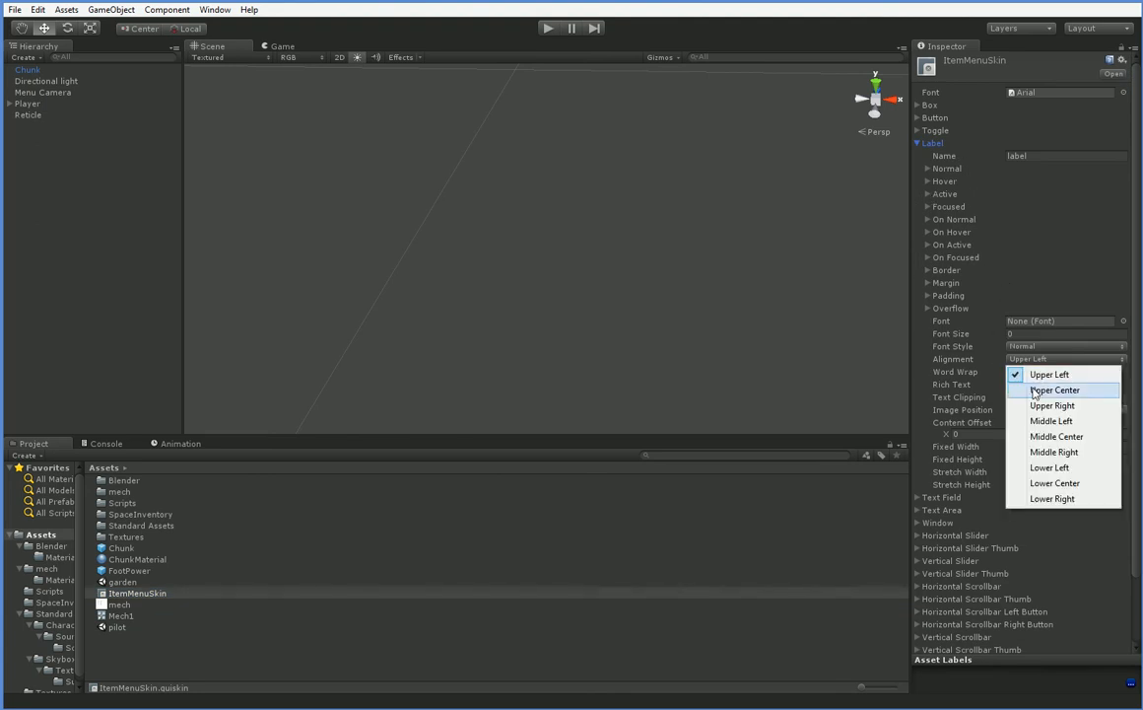
left_click(1061, 390)
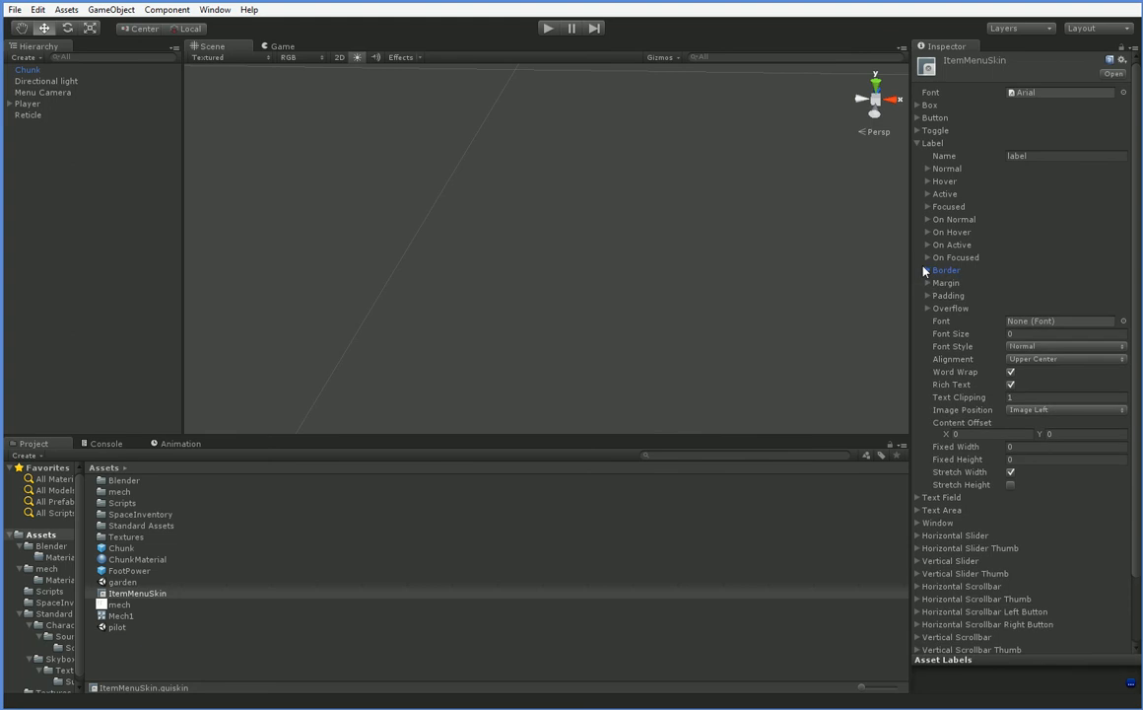
- Browse the Background texture pickers for the Label and Box styles without choosing a texture
left_click(926, 268)
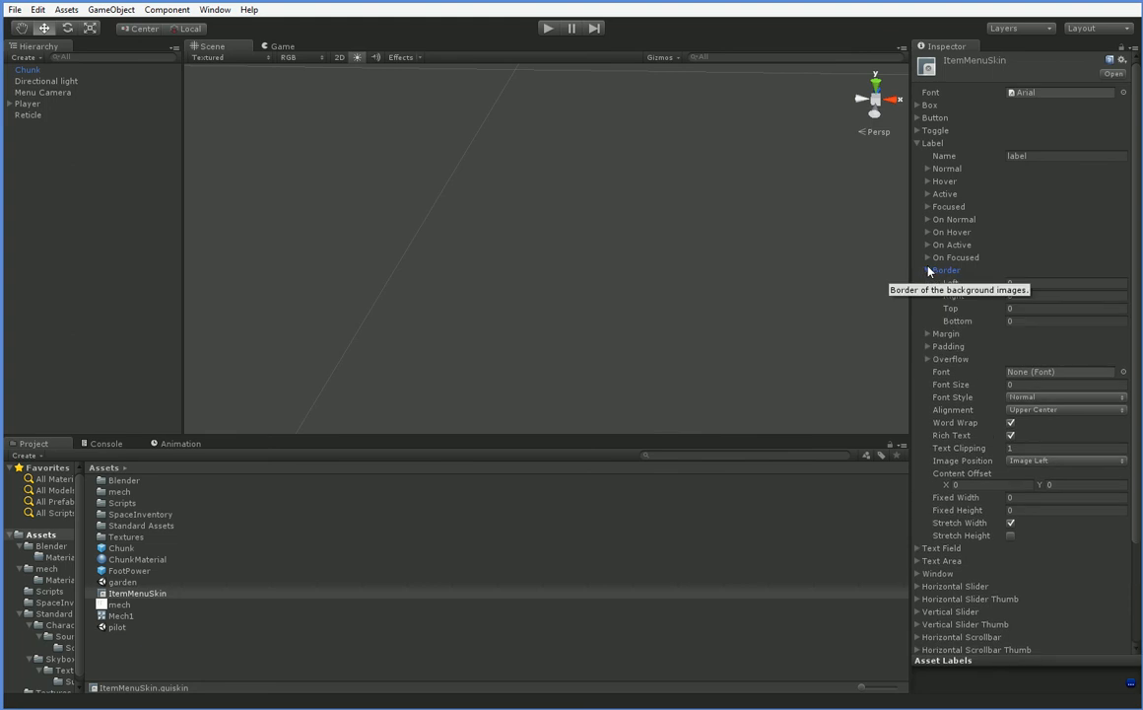
left_click(927, 268)
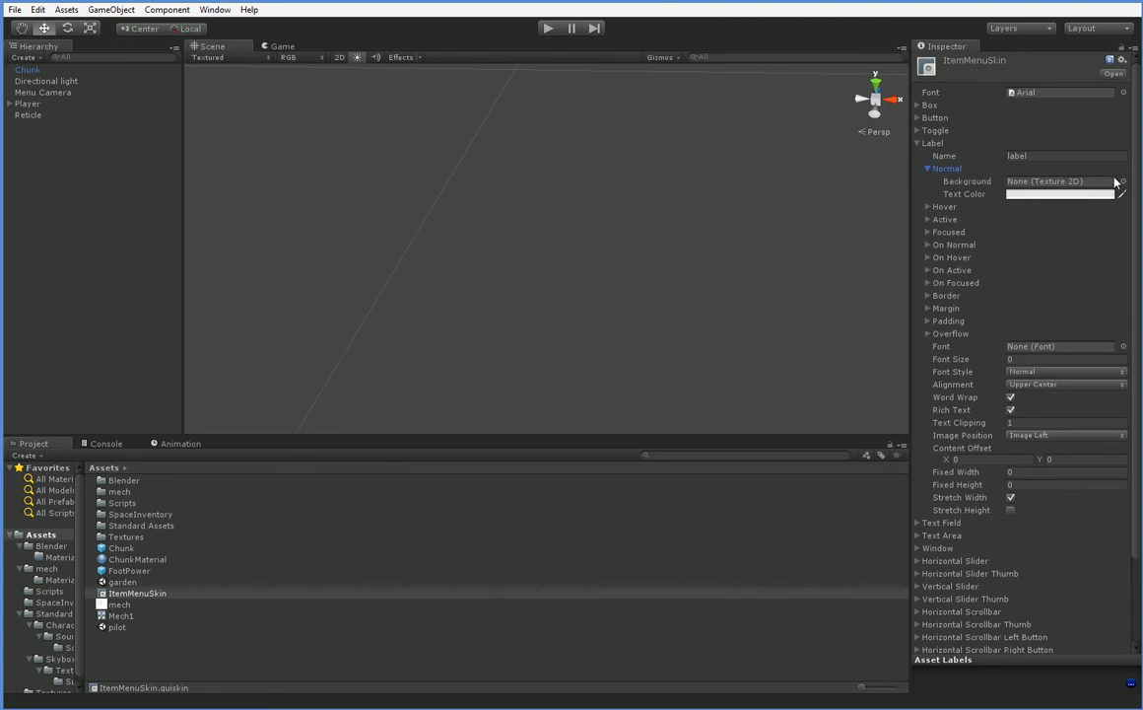
left_click(1118, 181)
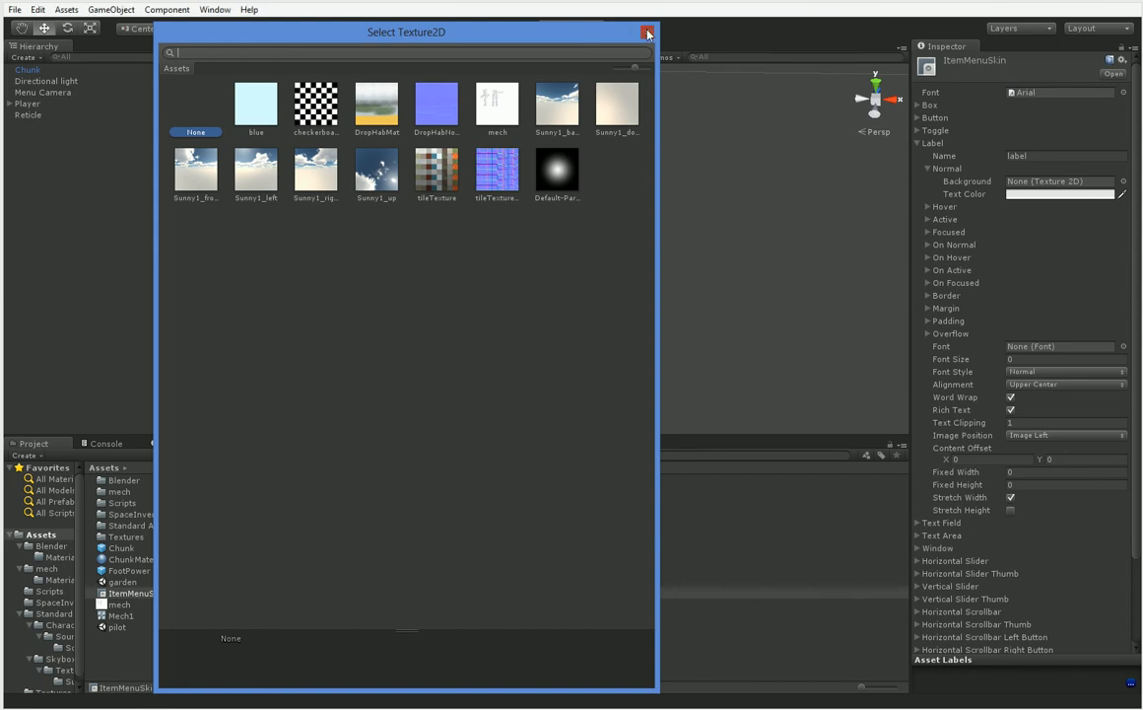
left_click(642, 32)
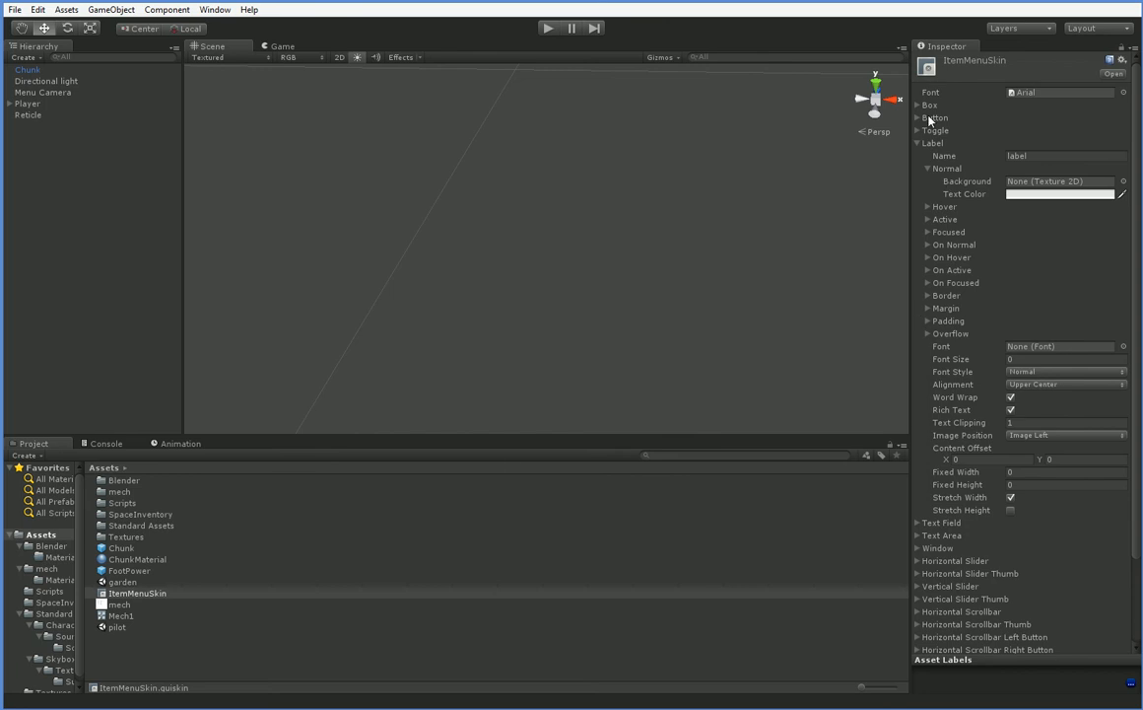
left_click(927, 103)
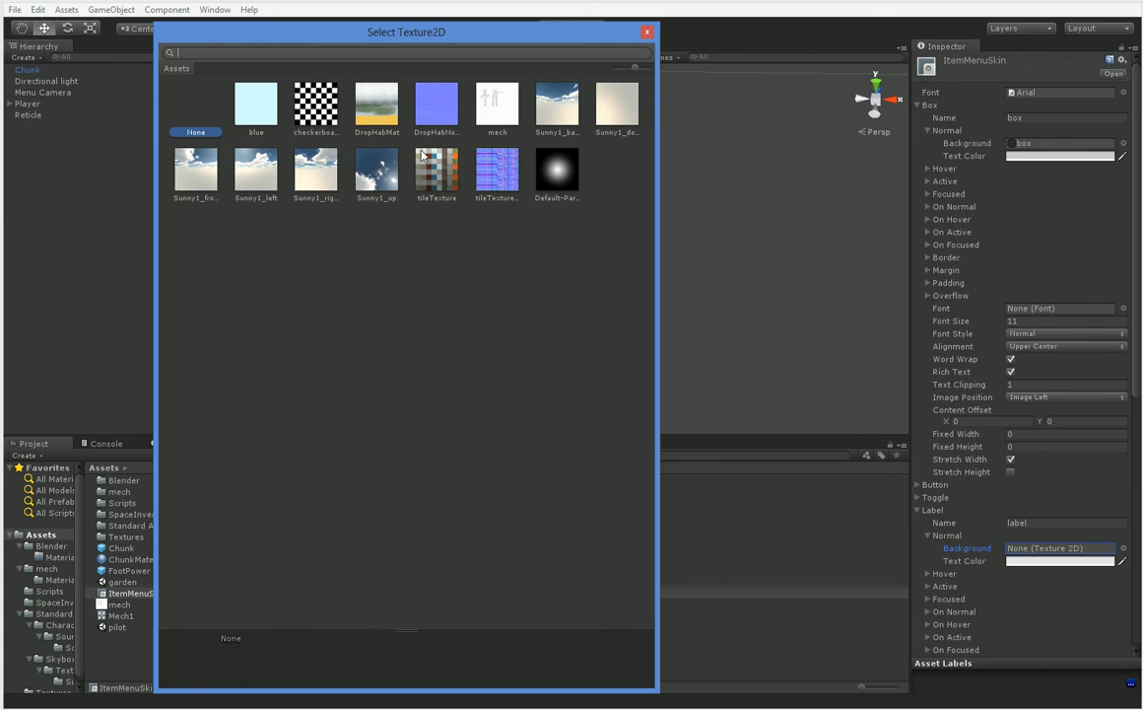
mouse_move(398, 150)
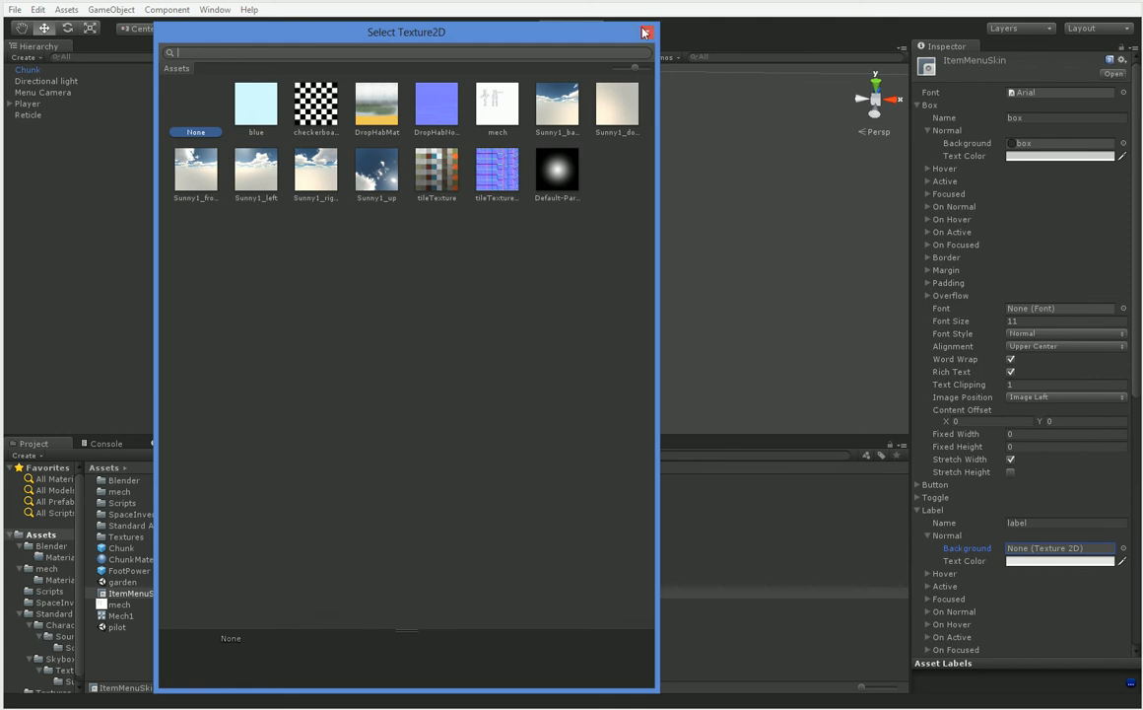
mouse_move(643, 32)
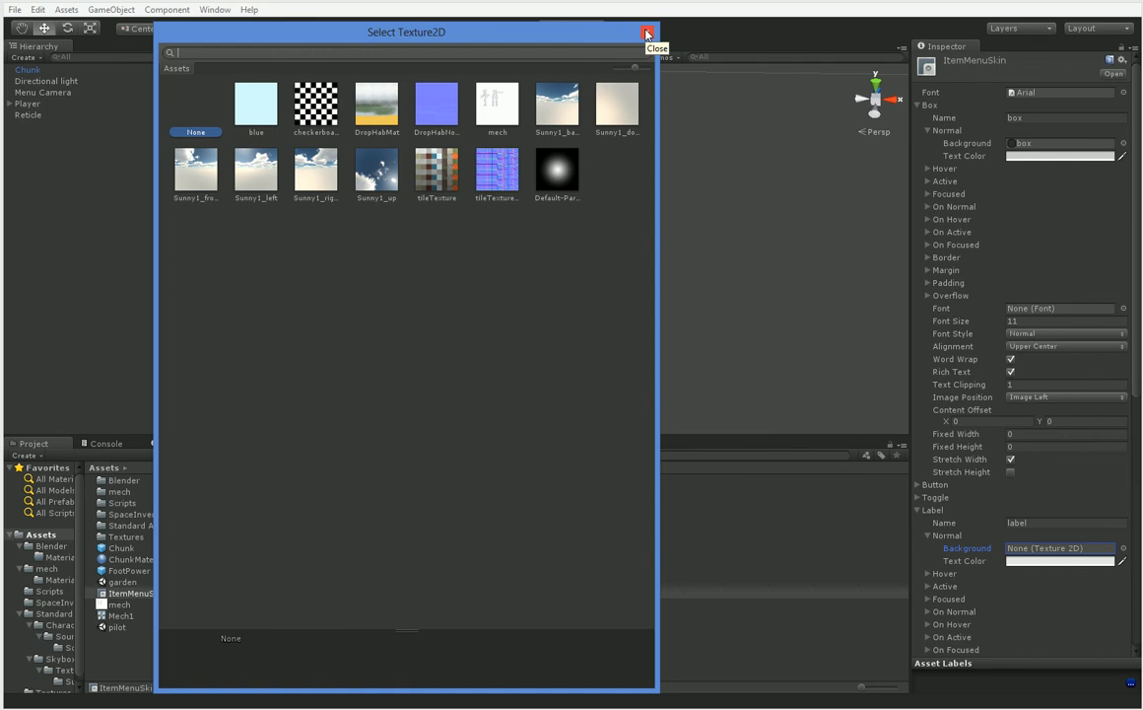
left_click(642, 33)
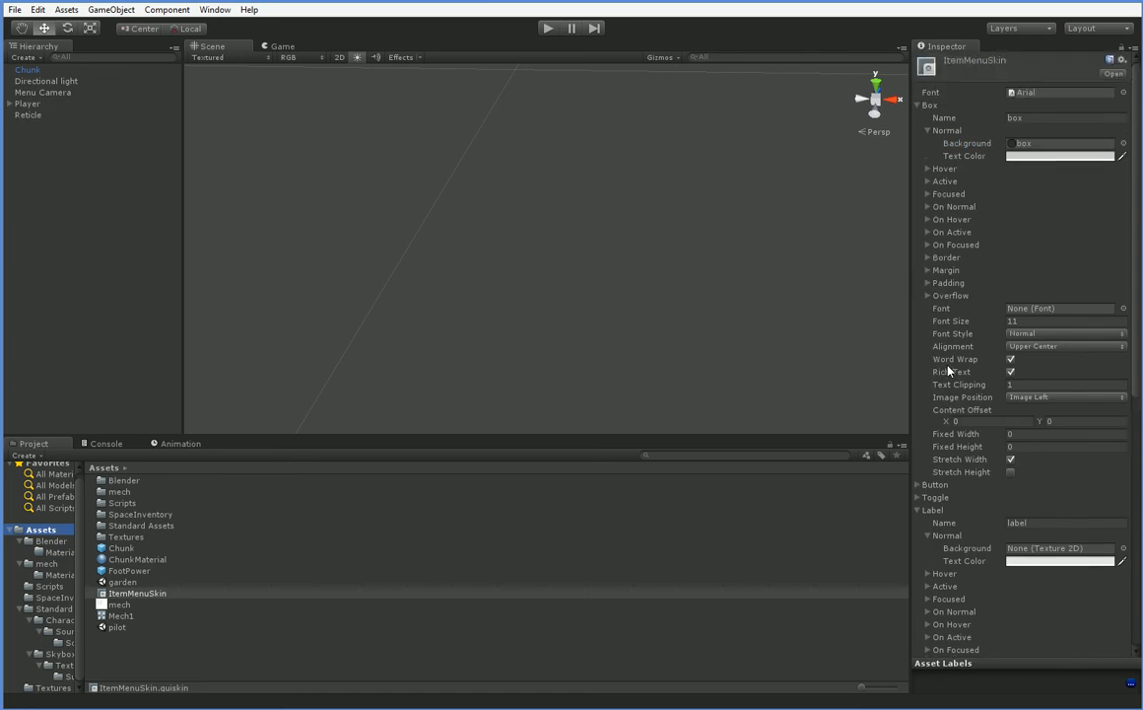
- Search 'box' in the label background texture picker, close it, and start the game to check the labels
left_click(1045, 146)
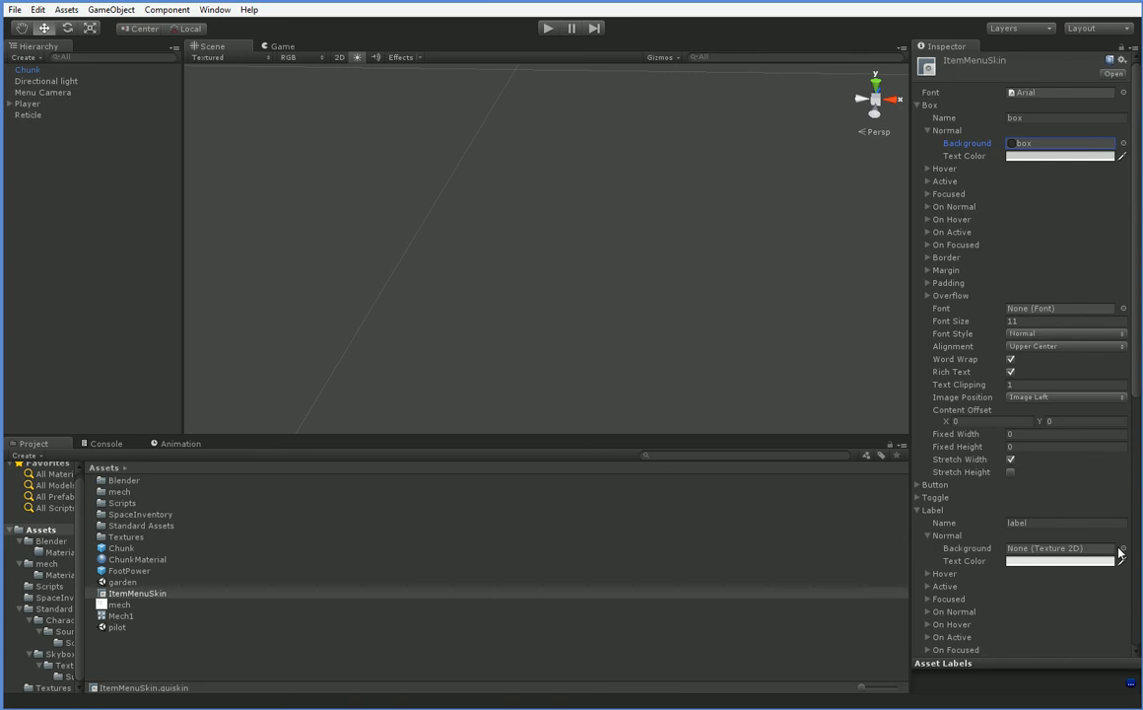
left_click(1120, 550)
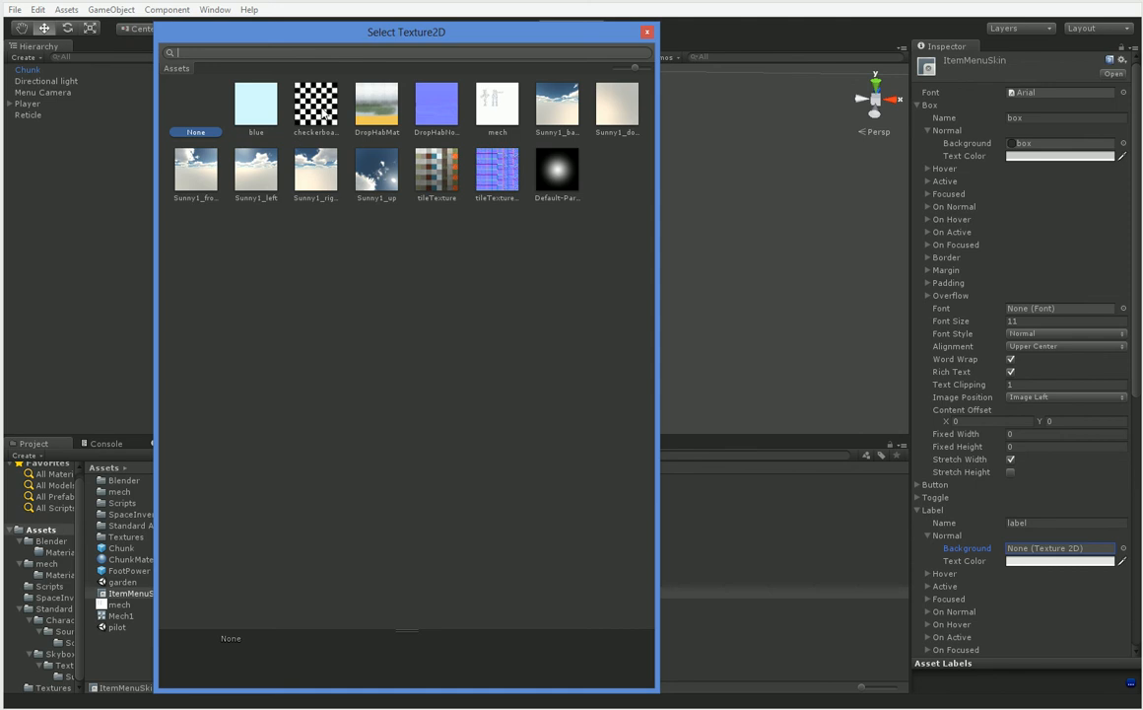
type("box")
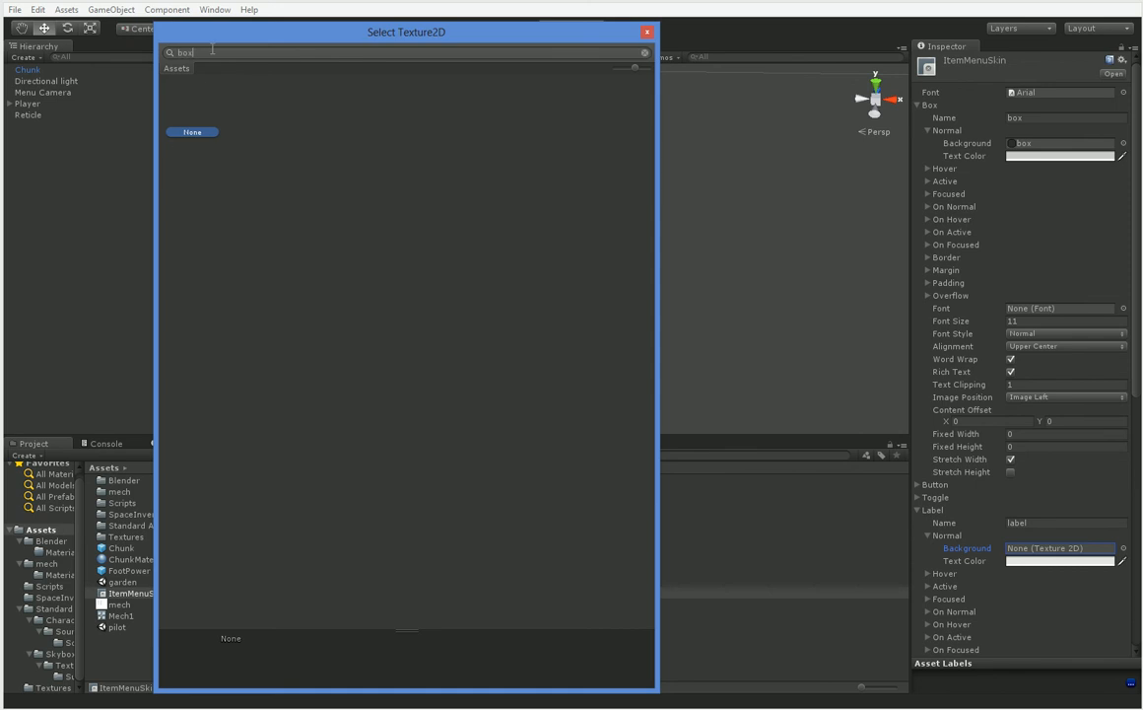
left_click(647, 29)
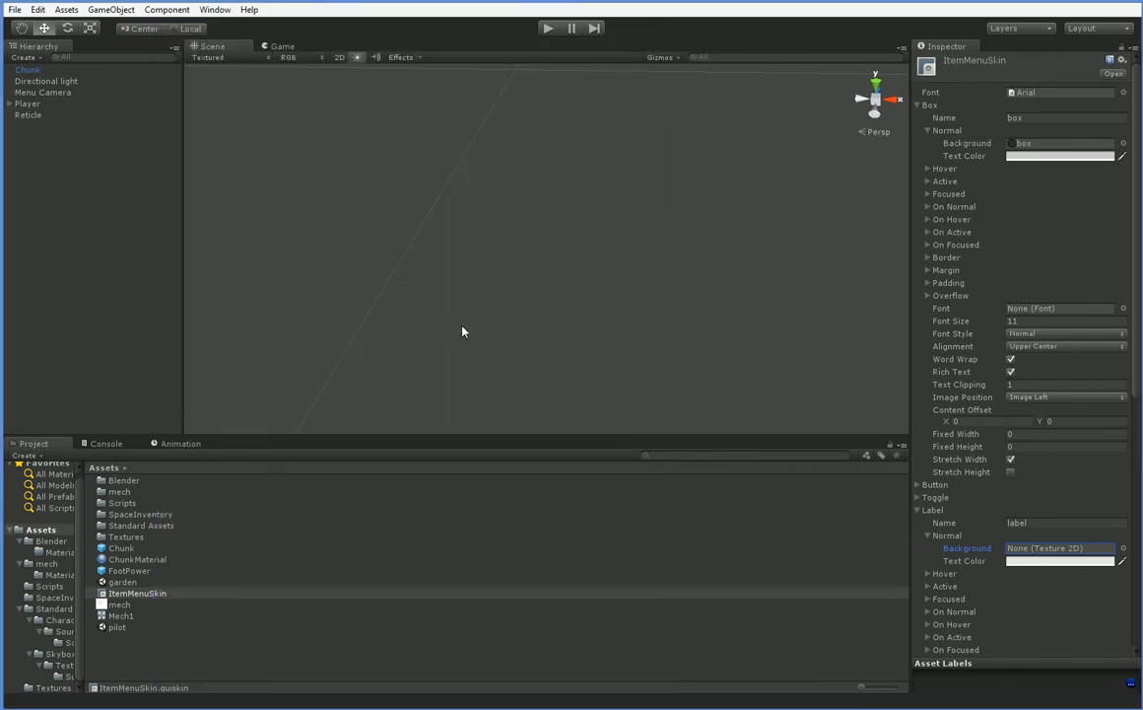
left_click(552, 30)
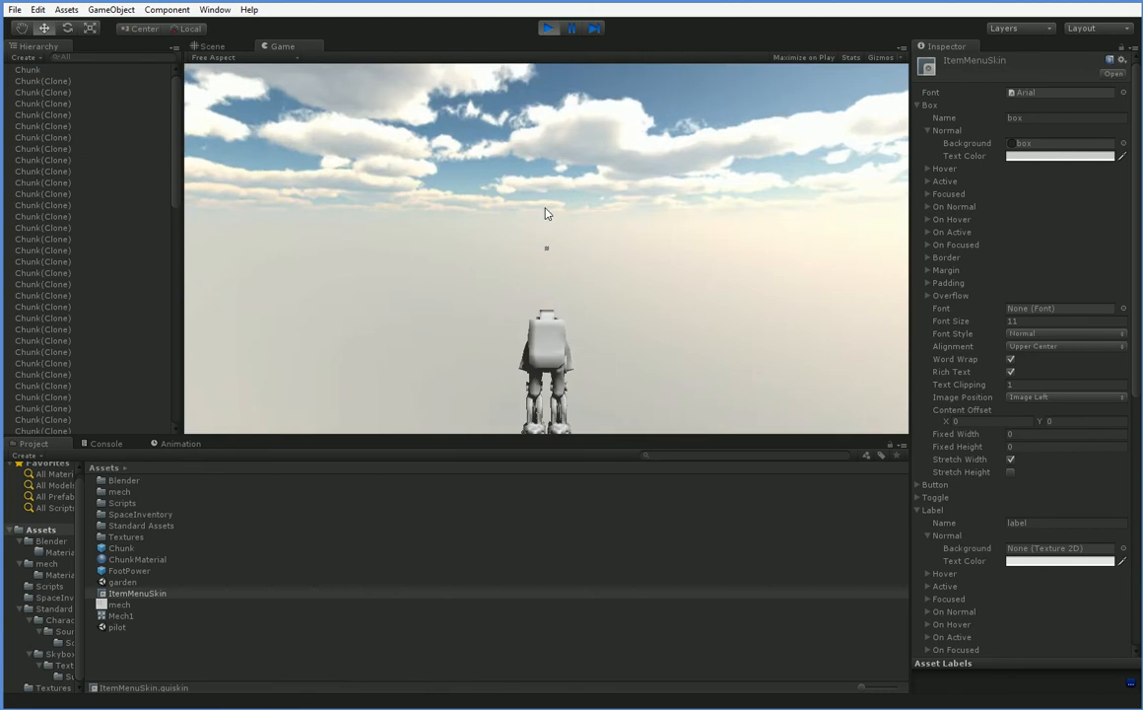